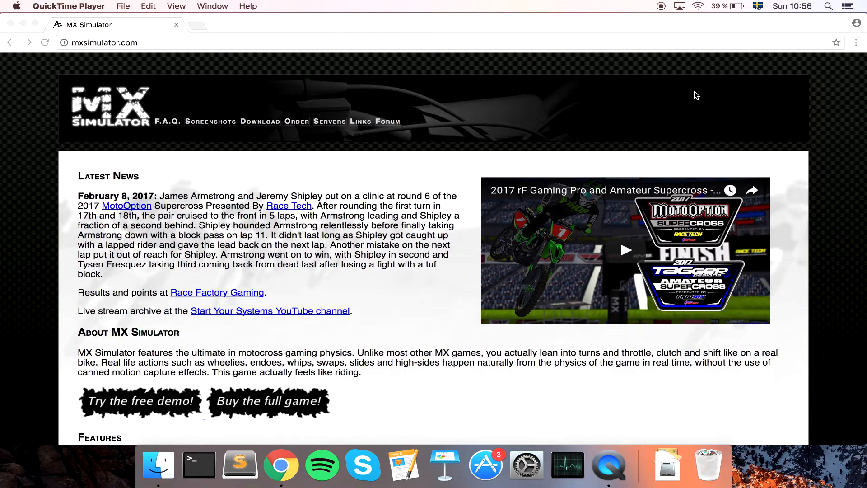
mouse_move(496, 81)
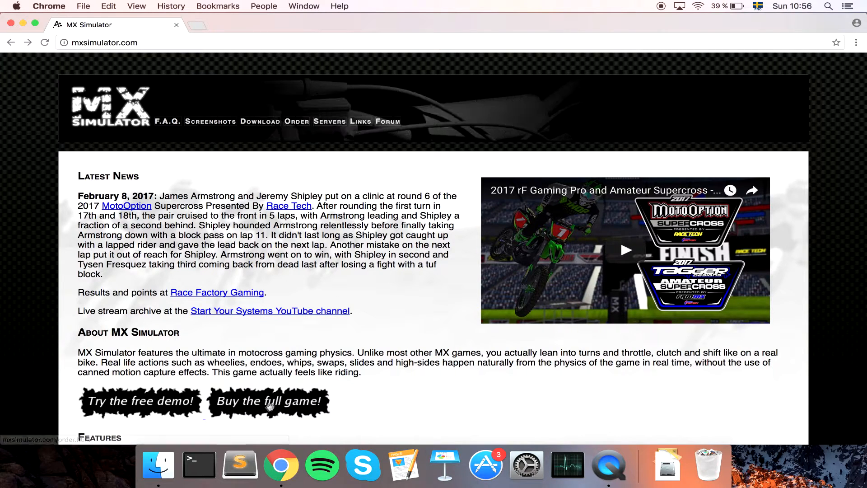
mouse_move(286, 399)
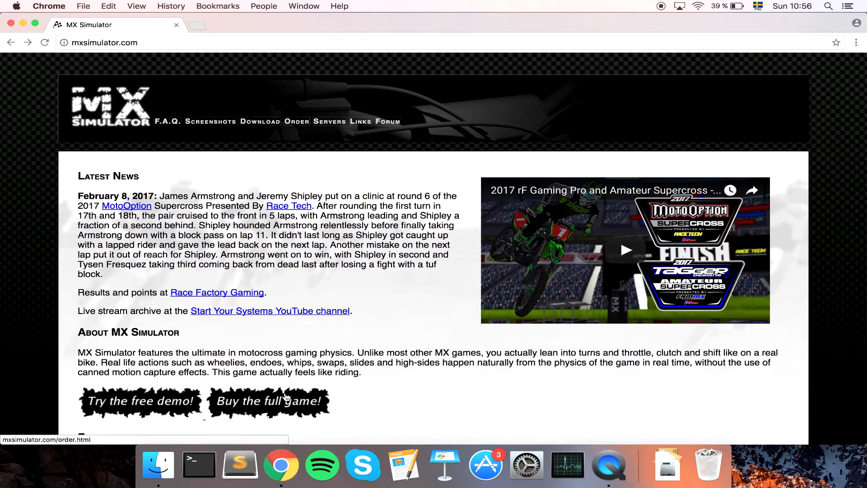
mouse_move(248, 82)
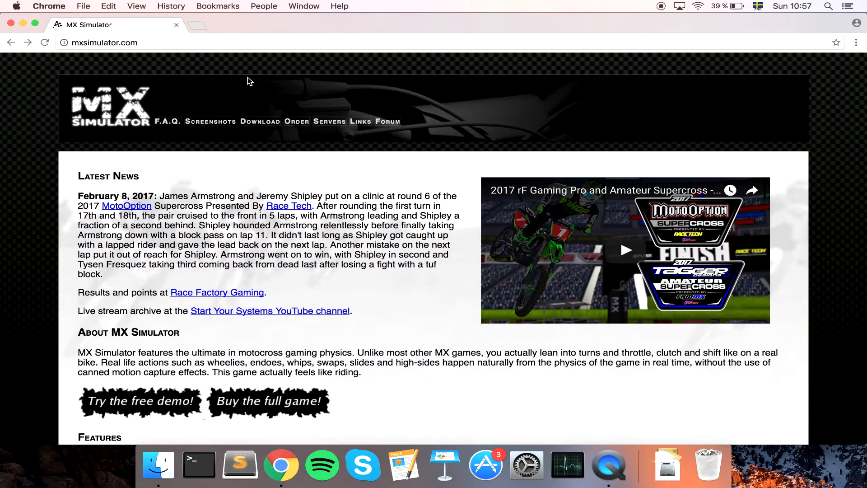
mouse_move(292, 130)
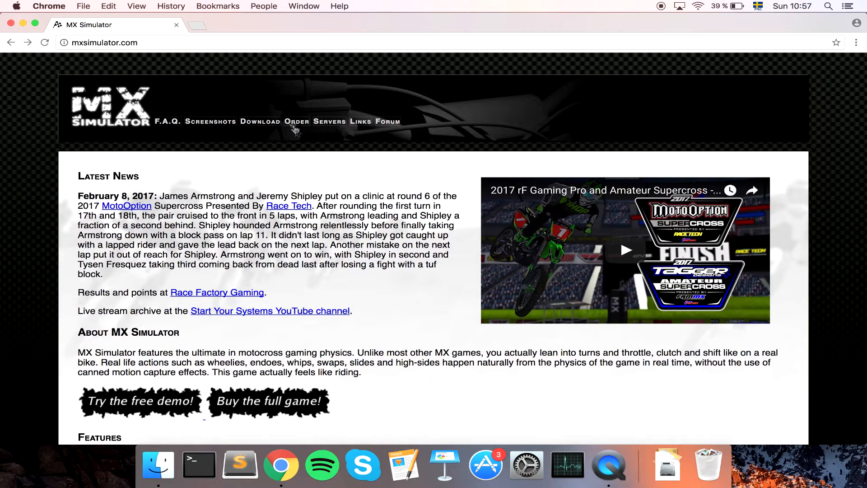
mouse_move(282, 409)
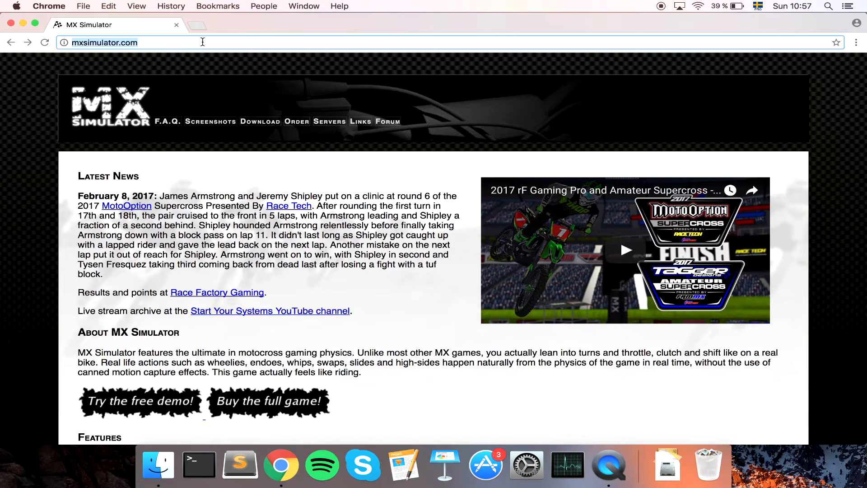
Search Google for 'xquartz' from Chrome's address bar
type("xquartz&oq=xqua&aqs=chrome.0.0j69i60j69i57j0l3.1671j0j4&sourceid=chrome&ie=UTF-8")
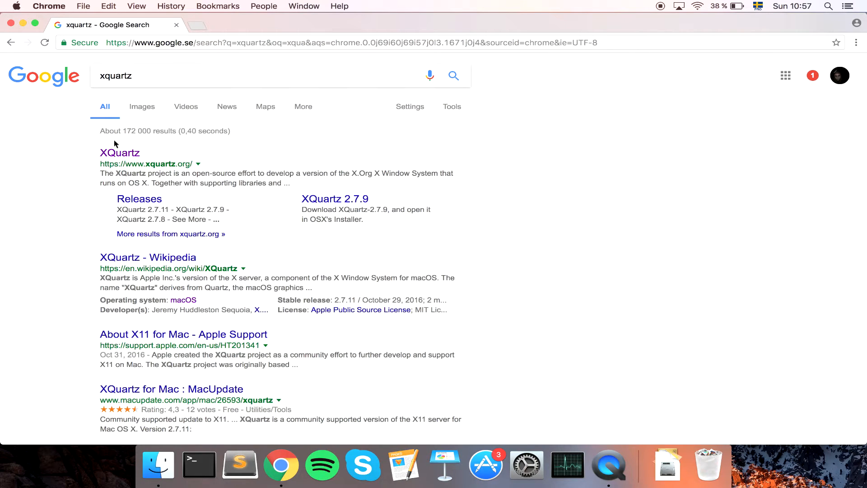
Go to the official XQuartz site offering XQuartz-2.7.11.dmg, then bring Finder forward
left_click(120, 153)
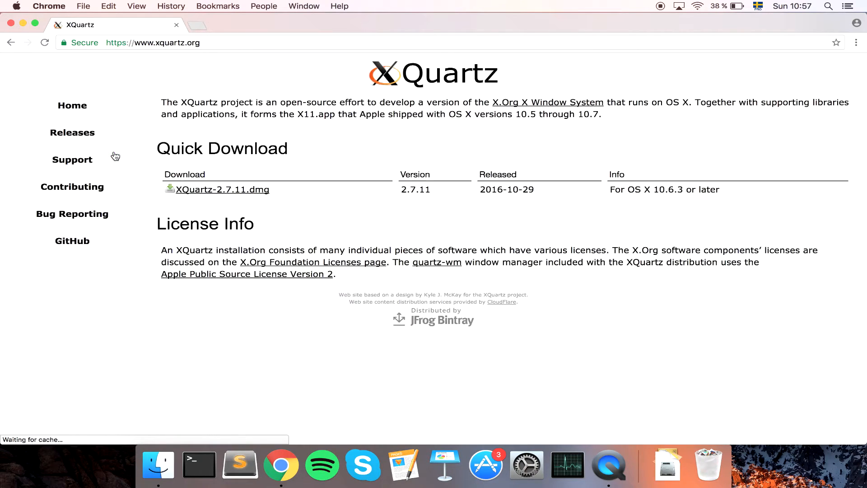
mouse_move(73, 132)
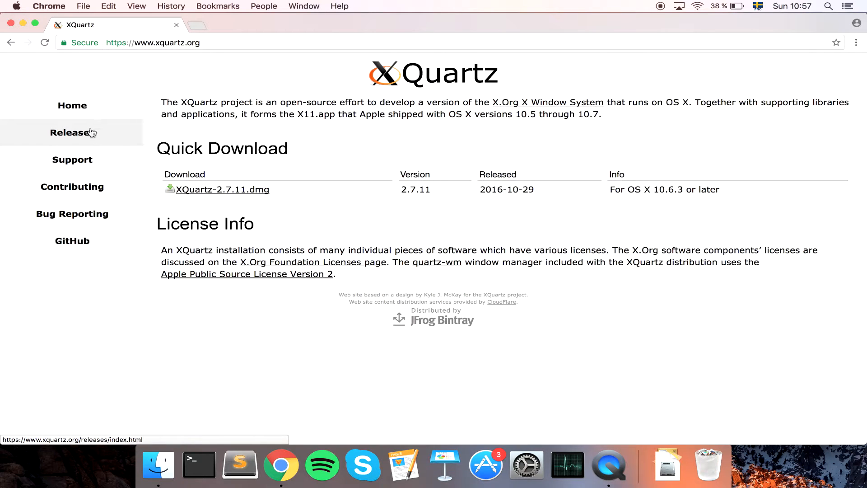
mouse_move(223, 189)
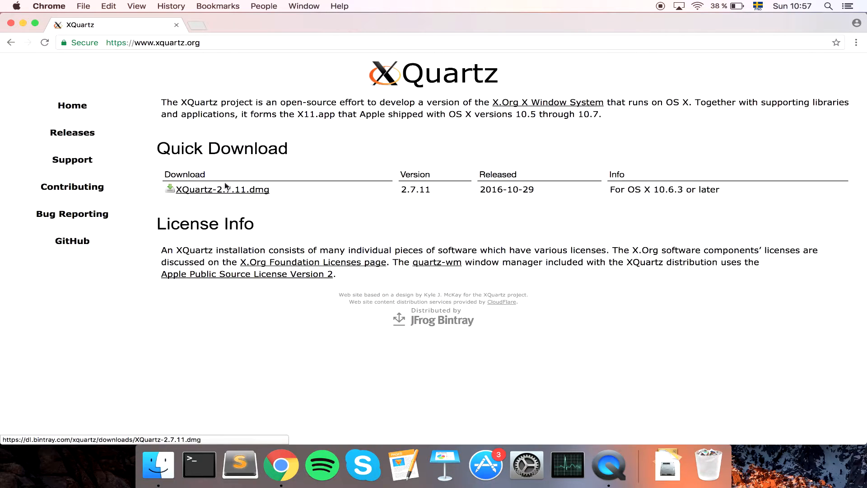
mouse_move(180, 194)
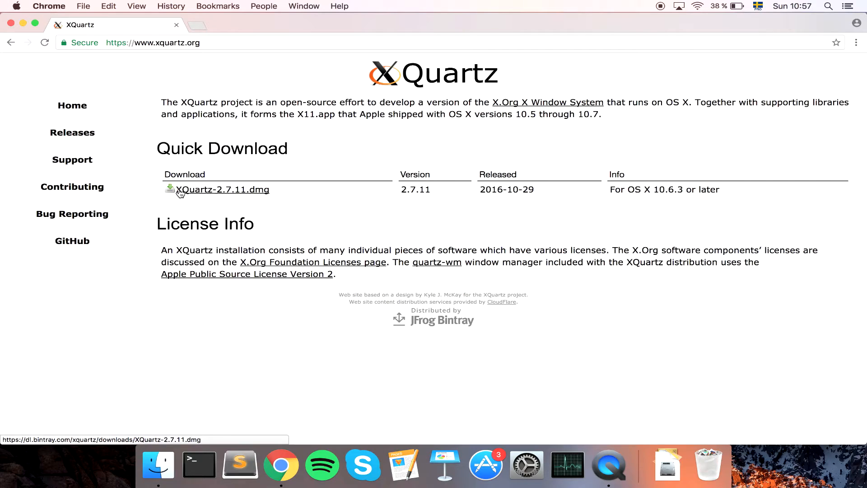
mouse_move(220, 194)
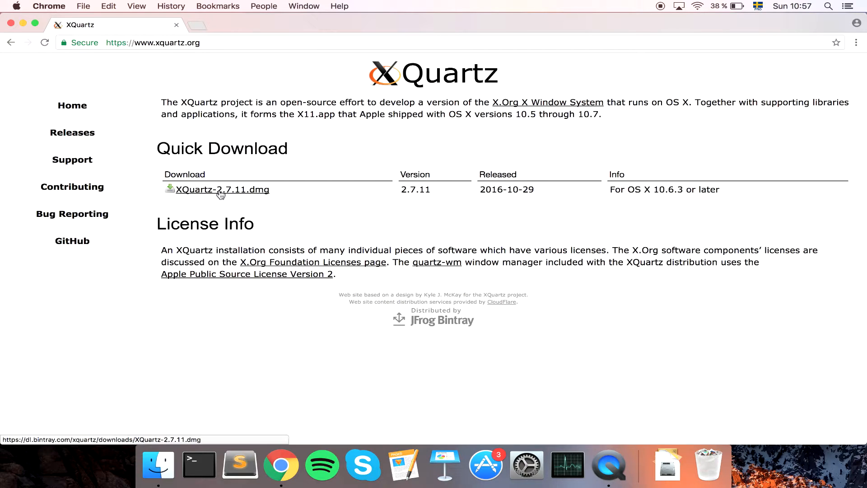
mouse_move(253, 195)
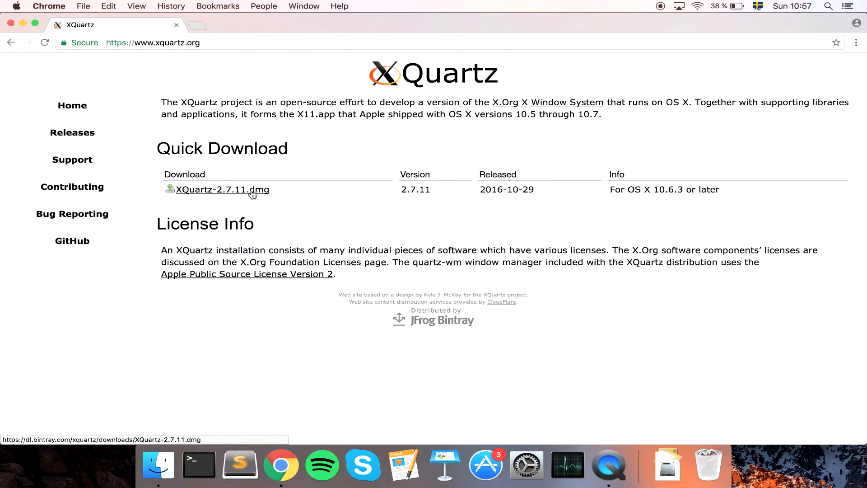
mouse_move(157, 465)
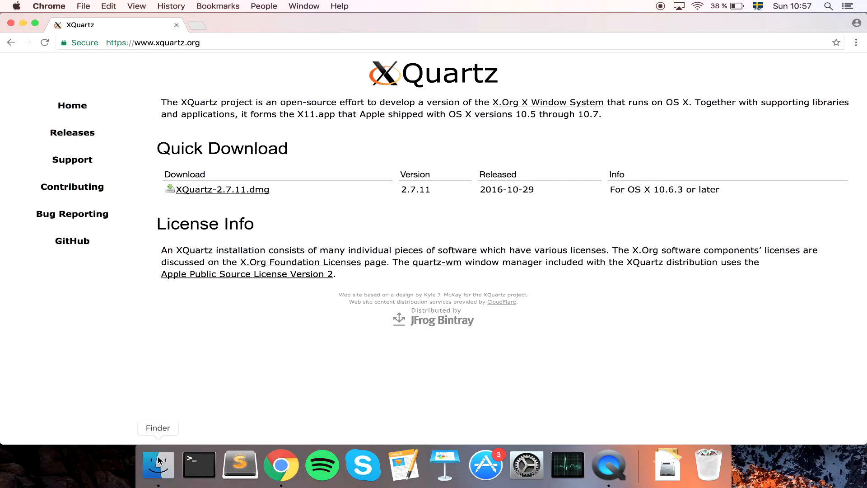
left_click(157, 463)
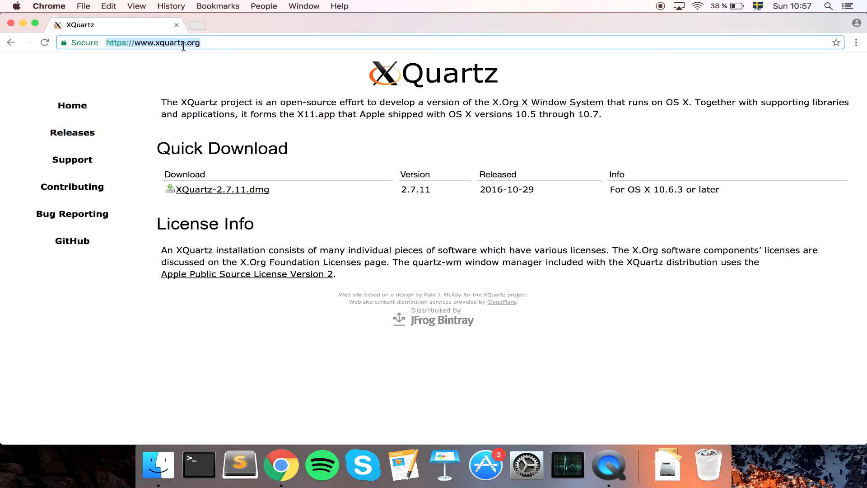
Check Downloads for XQuartz-2.7.11.dmg, then look up 'wine' in Chrome
left_click(158, 464)
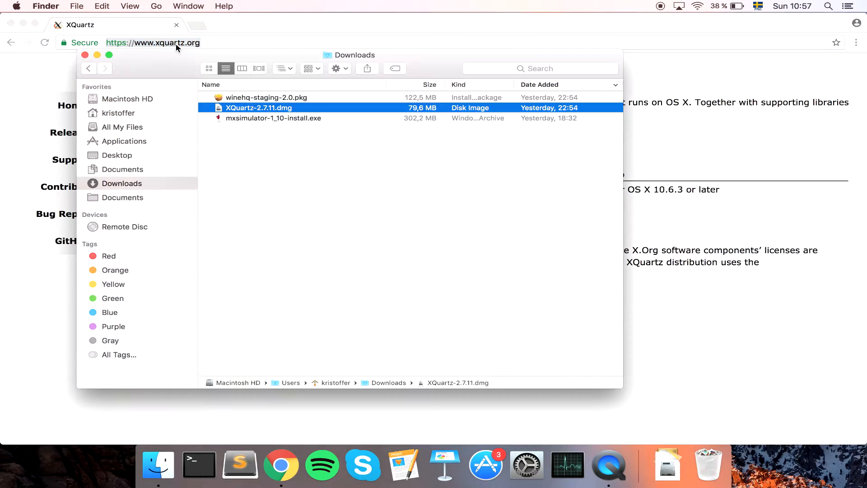
mouse_move(260, 110)
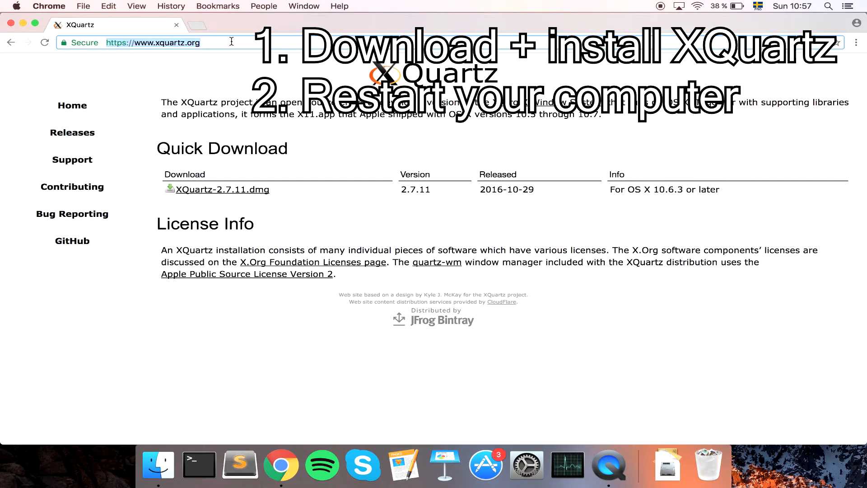
type("wineh")
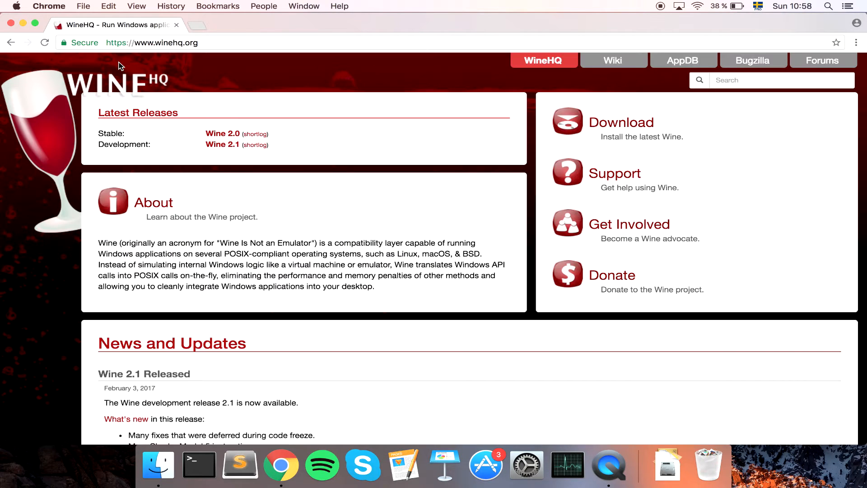
mouse_move(587, 96)
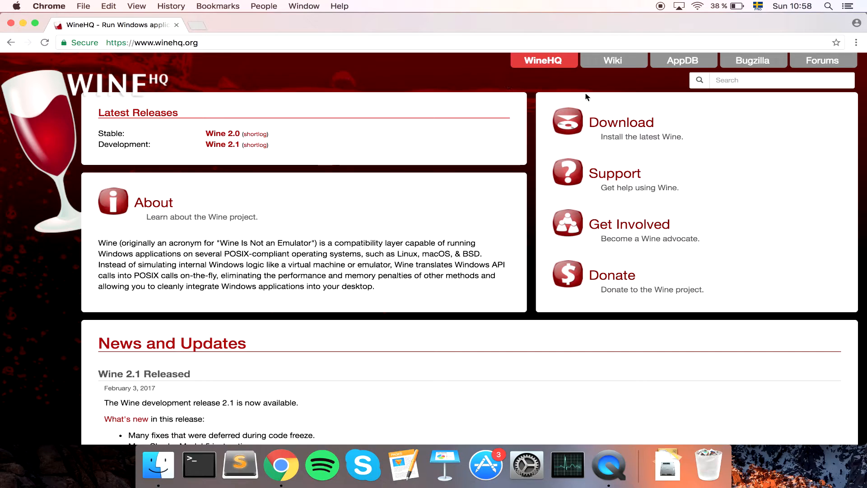
mouse_move(621, 122)
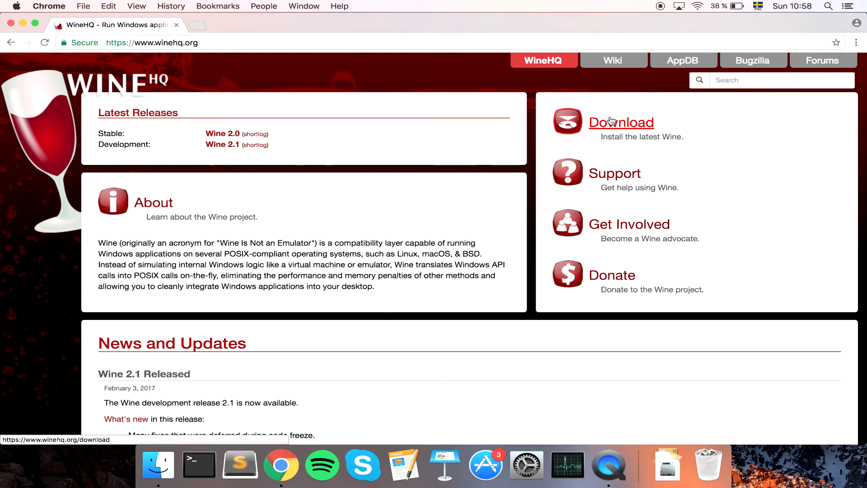
Go to the WineHQ Downloads page and follow the macOS binary packages link
left_click(620, 122)
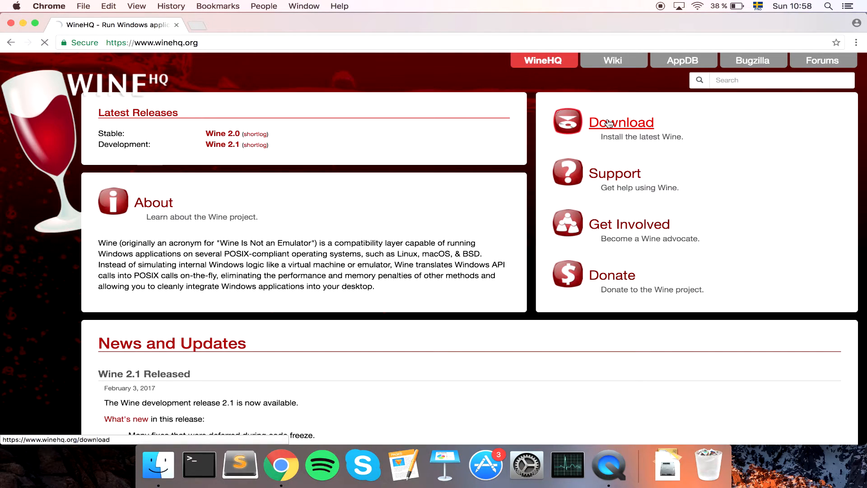
left_click(622, 122)
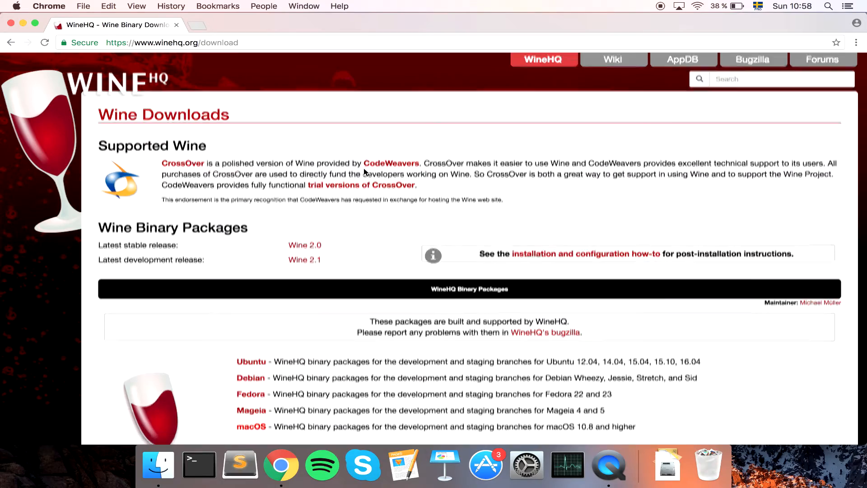
scroll("down", 3)
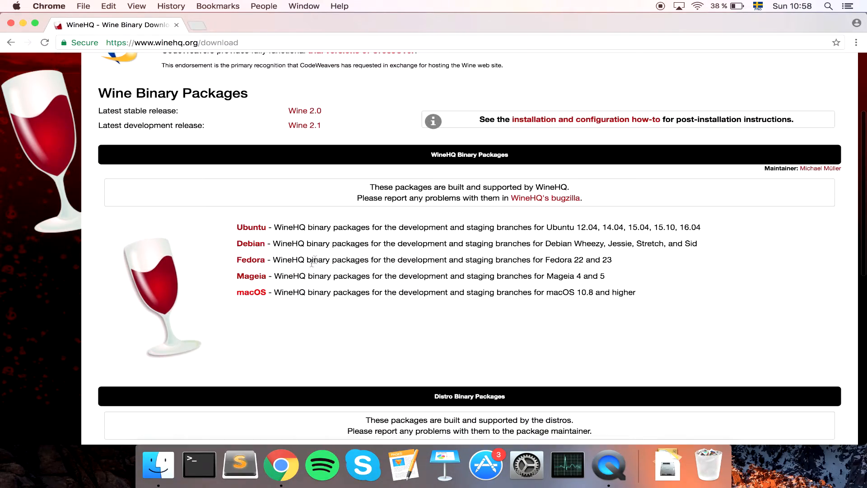
mouse_move(271, 300)
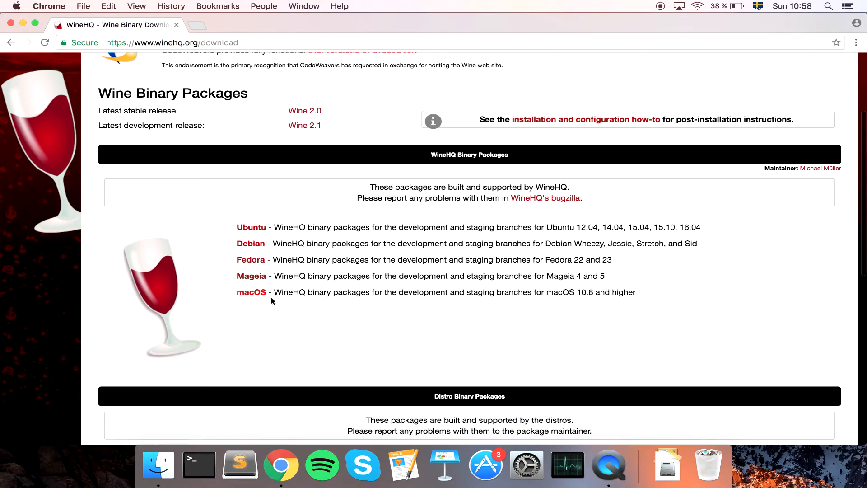
left_click(251, 292)
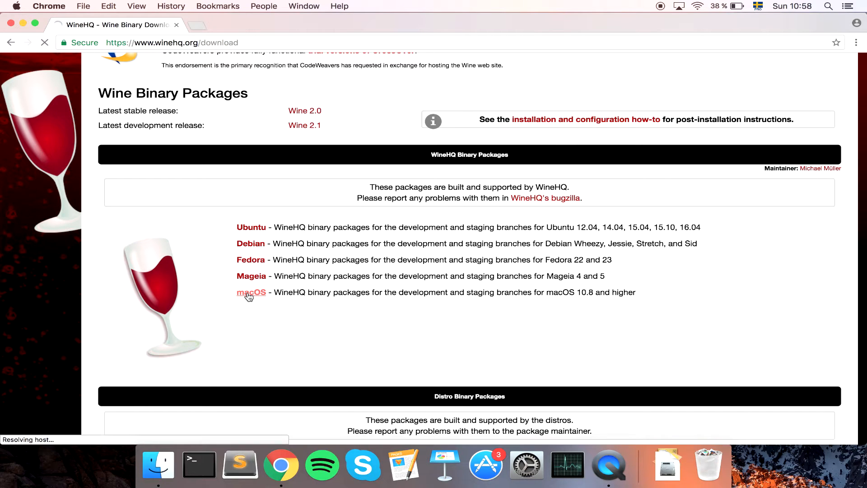
From the WineHQ macOS wiki page, follow the dl.winehq.org link to the Wine Download Server
left_click(251, 292)
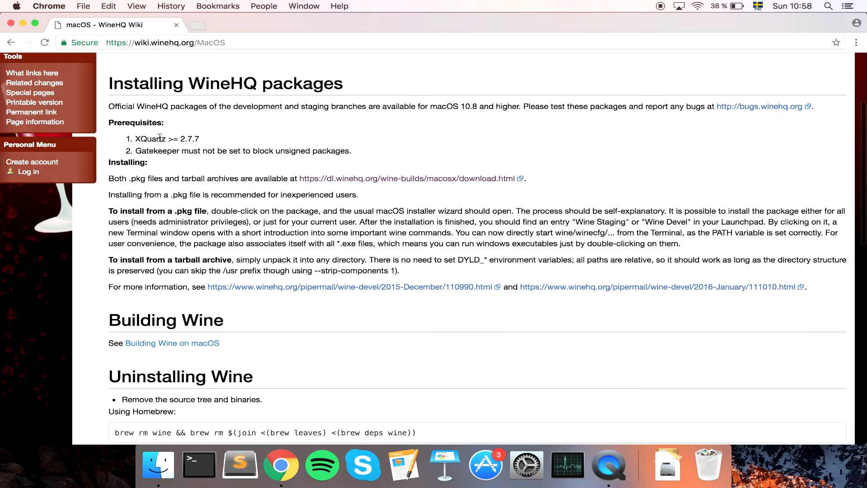
scroll("up", 3)
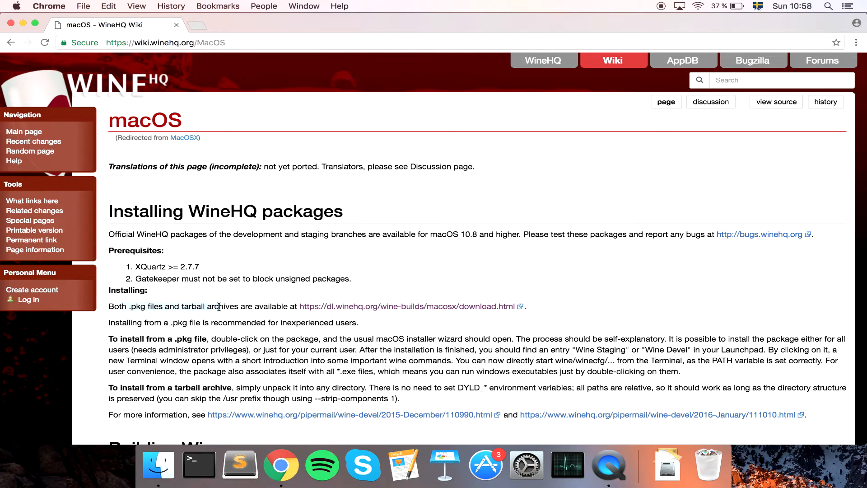
mouse_move(314, 310)
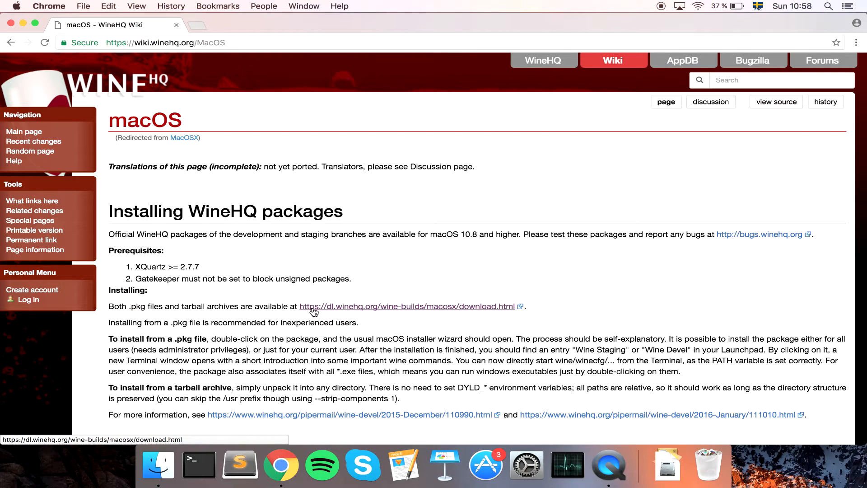
left_click(407, 306)
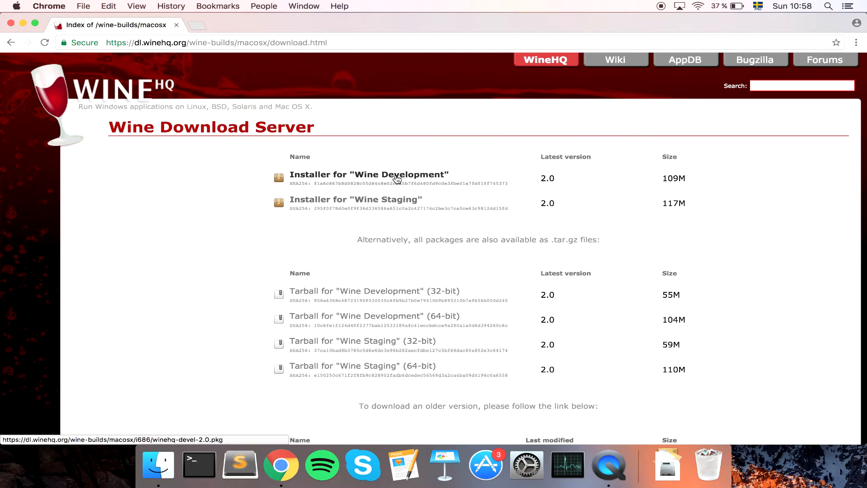
mouse_move(417, 184)
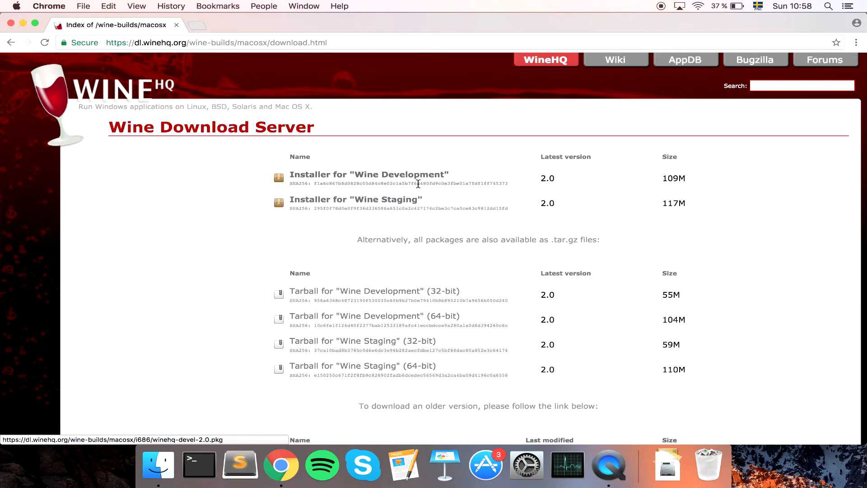
mouse_move(356, 199)
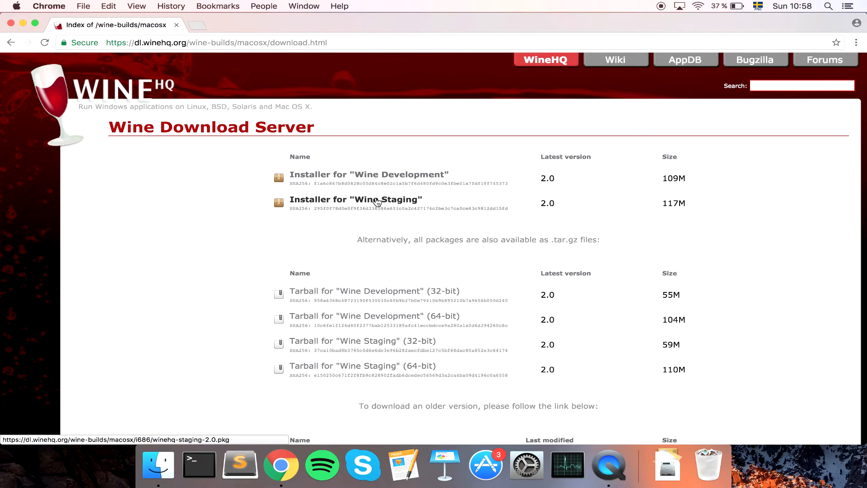
mouse_move(381, 197)
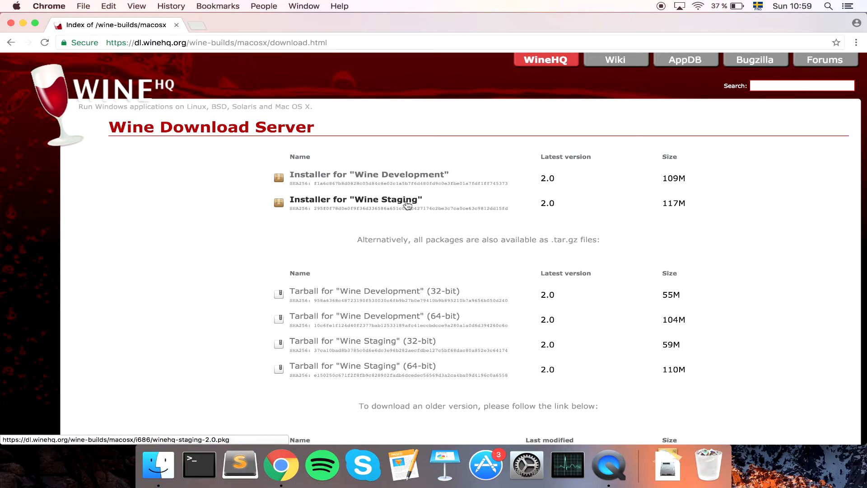
mouse_move(323, 200)
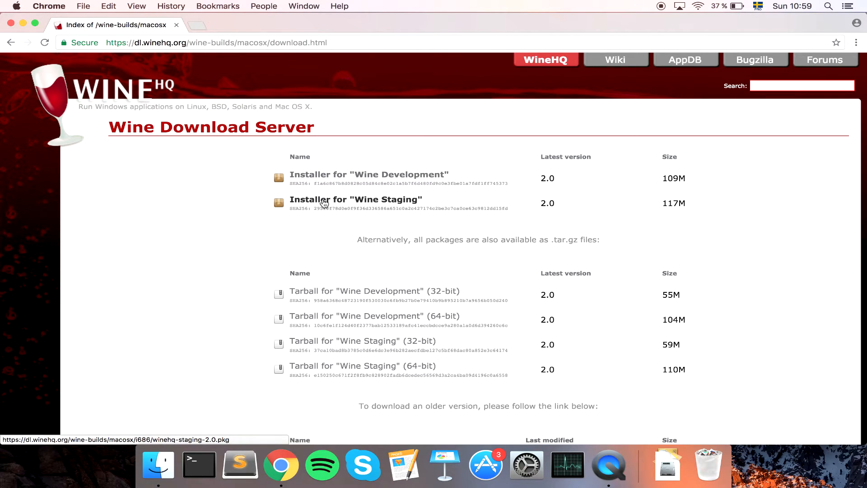
mouse_move(227, 351)
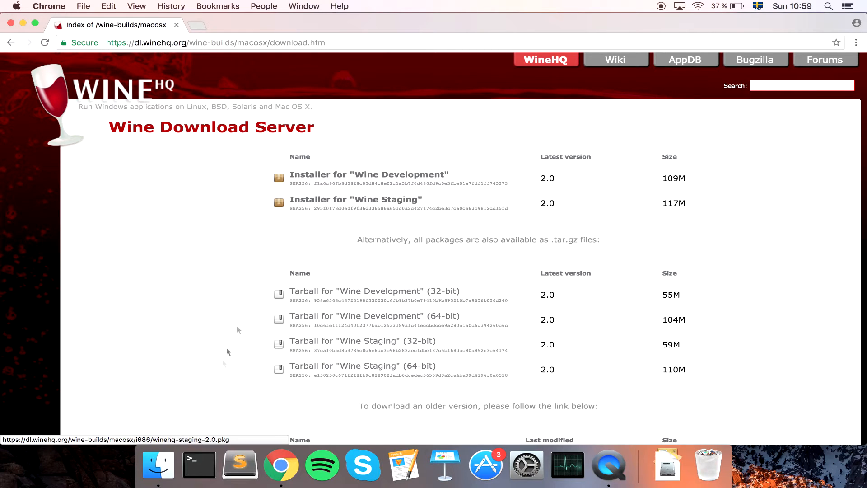
Bring up Downloads in Finder and select winehq-staging-2.0.pkg
left_click(157, 464)
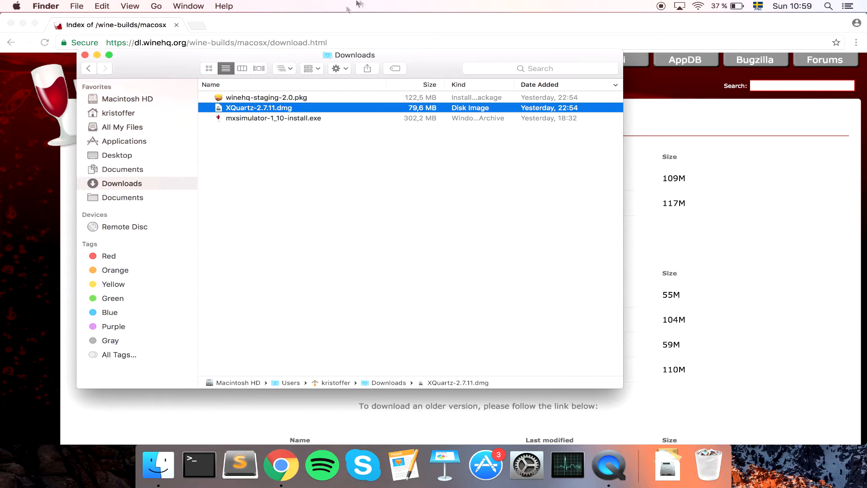
mouse_move(346, 262)
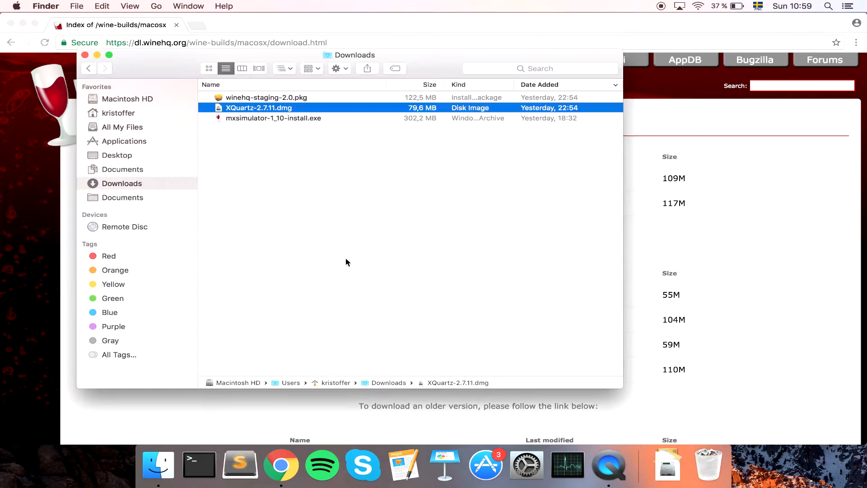
mouse_move(241, 122)
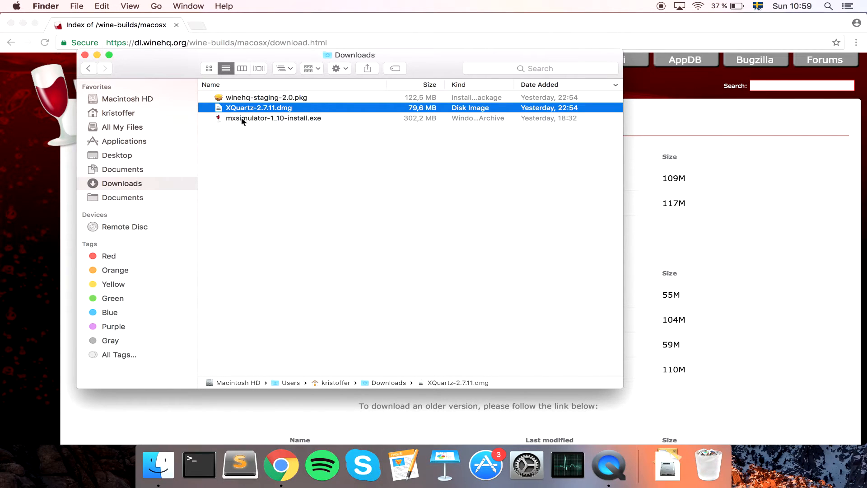
left_click(268, 97)
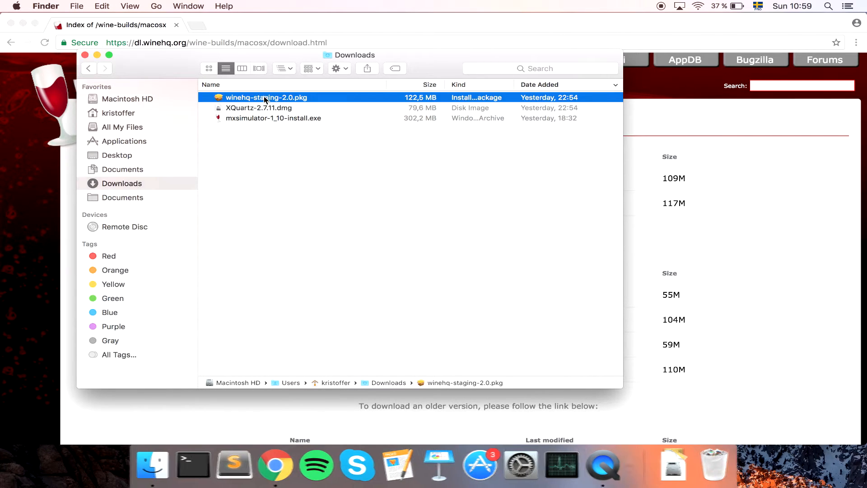
Run winehq-staging-2.0.pkg, install Wine Staging 2.0 on Macintosh HD with password authorization, and keep the package
double_click(267, 97)
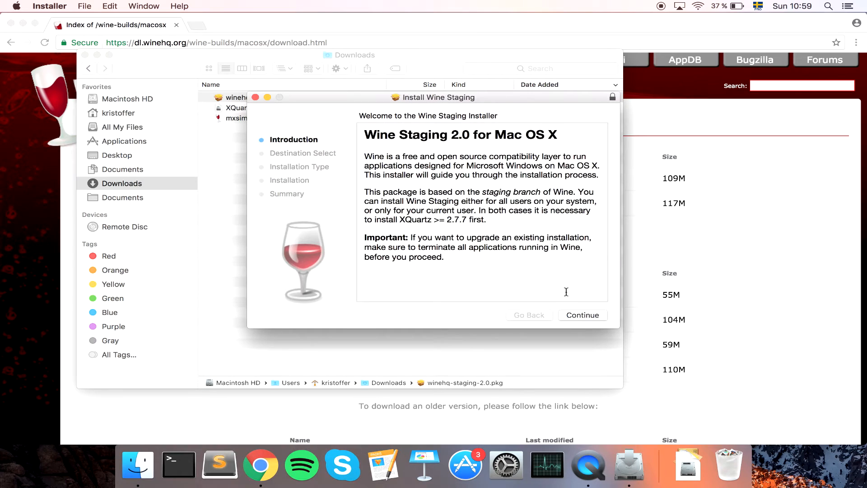
left_click(581, 314)
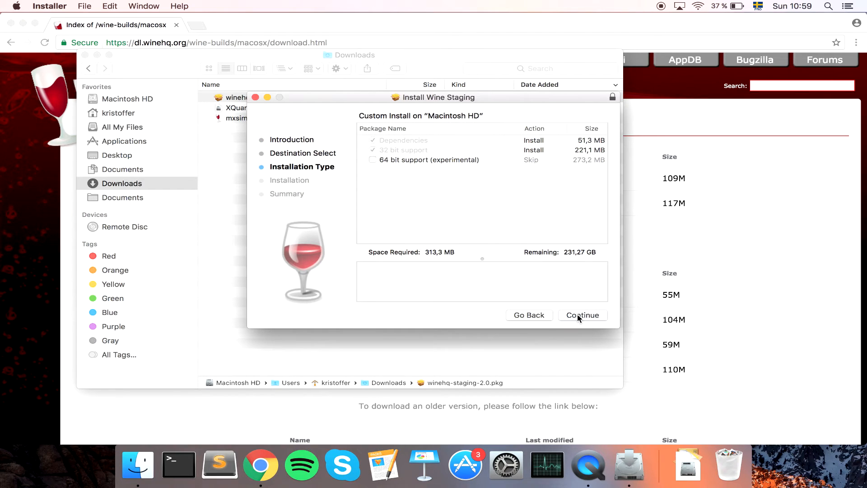
mouse_move(398, 163)
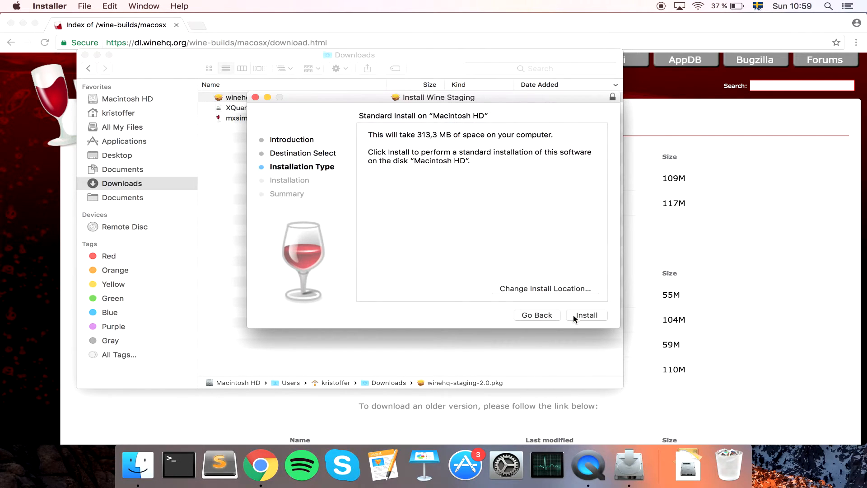
left_click(585, 315)
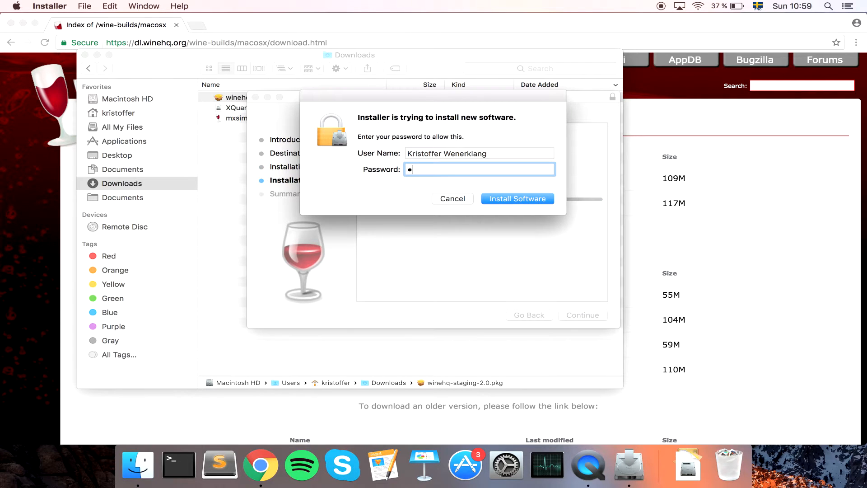
left_click(517, 198)
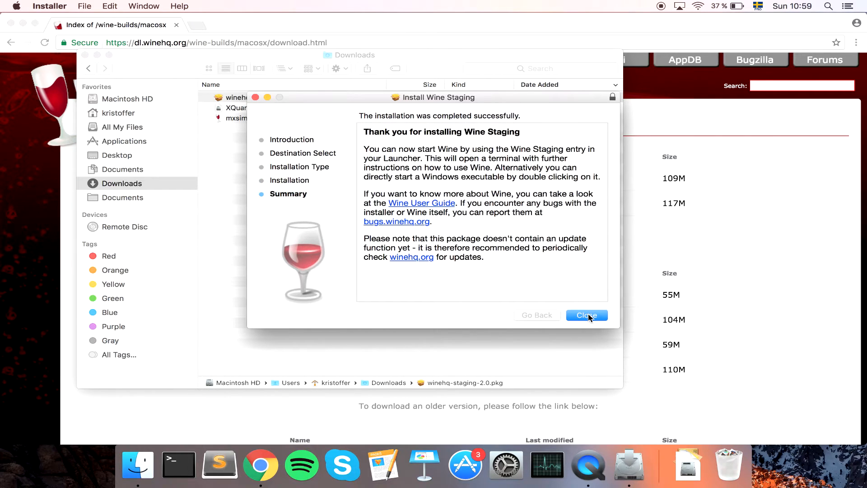
left_click(586, 315)
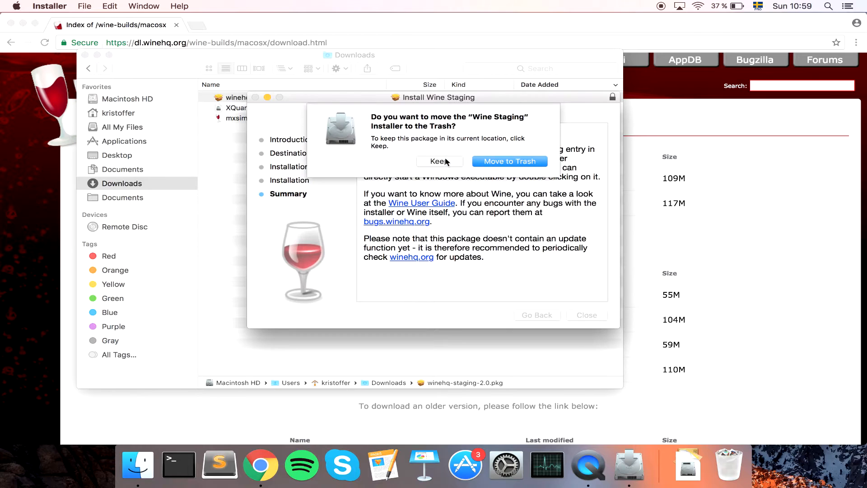
left_click(436, 161)
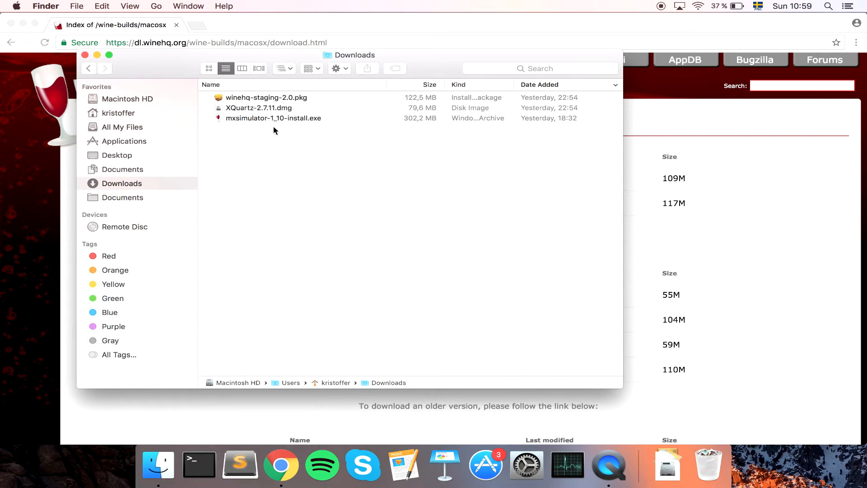
Run mxsimulator-1_10-install.exe under Wine, decline Wine Mono, install with the default MX Simulator shortcut folder and finish
left_click(273, 117)
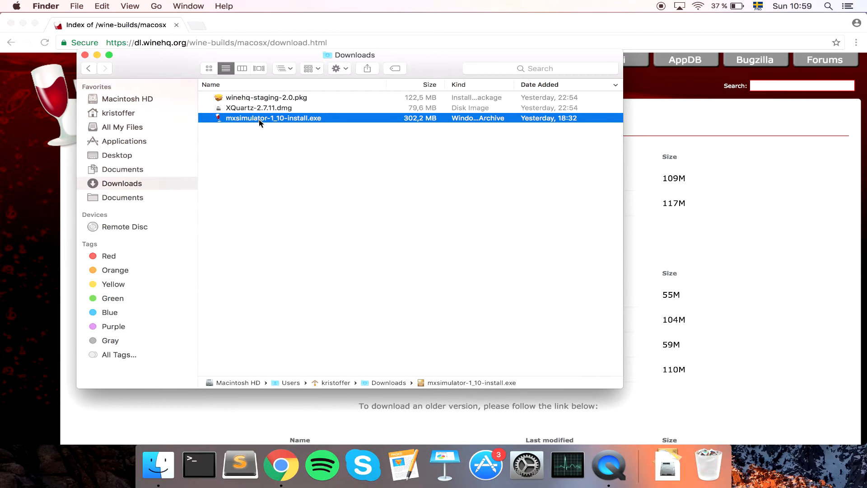
double_click(272, 117)
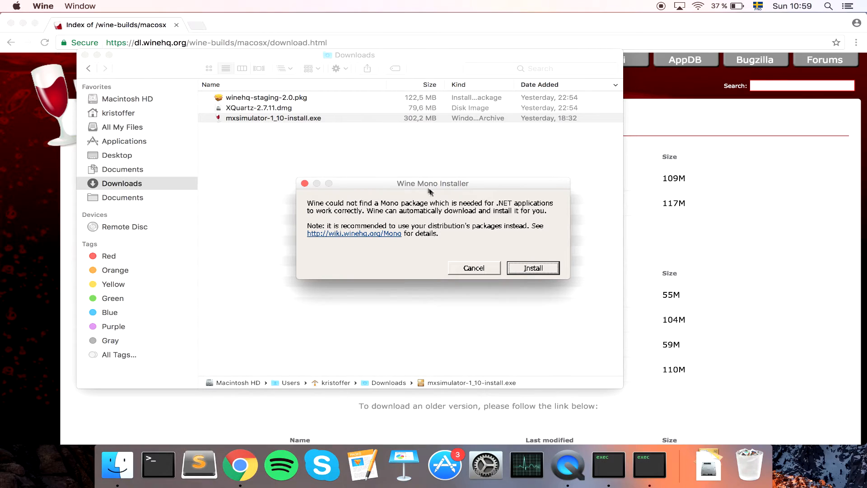
mouse_move(525, 213)
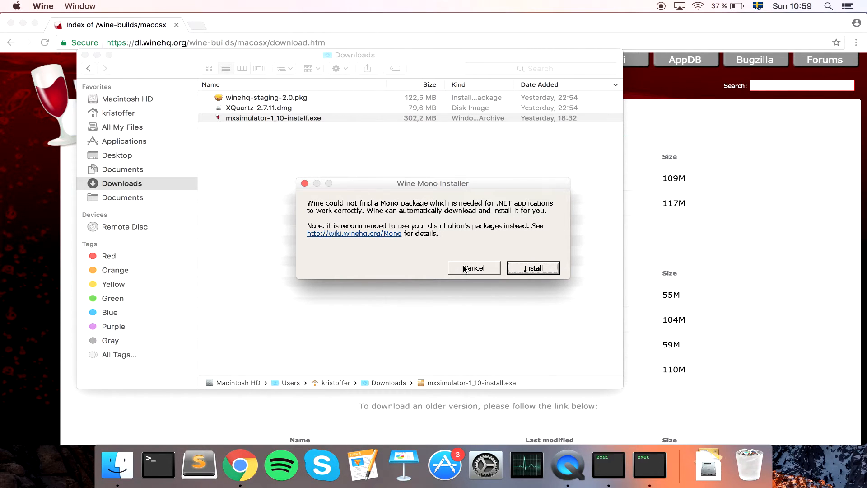
left_click(532, 268)
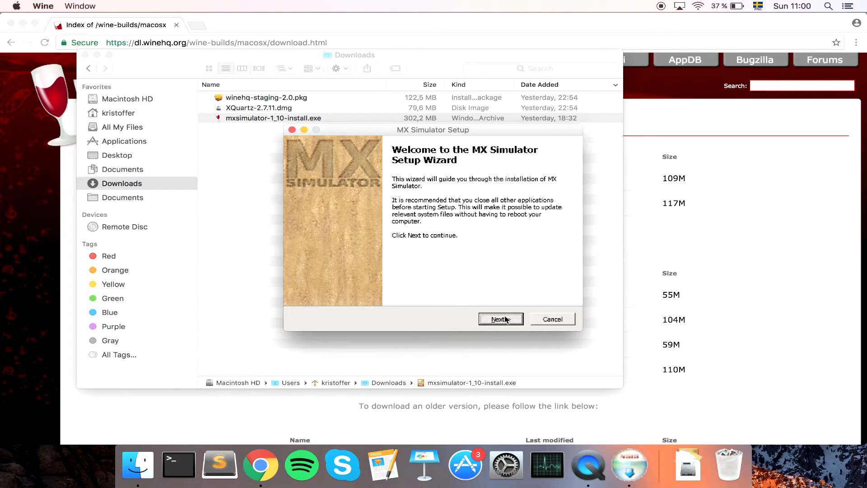
left_click(500, 319)
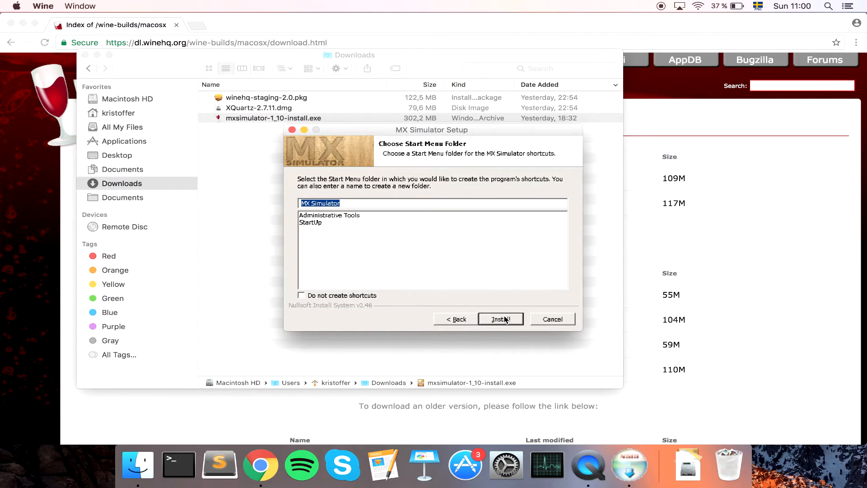
left_click(500, 319)
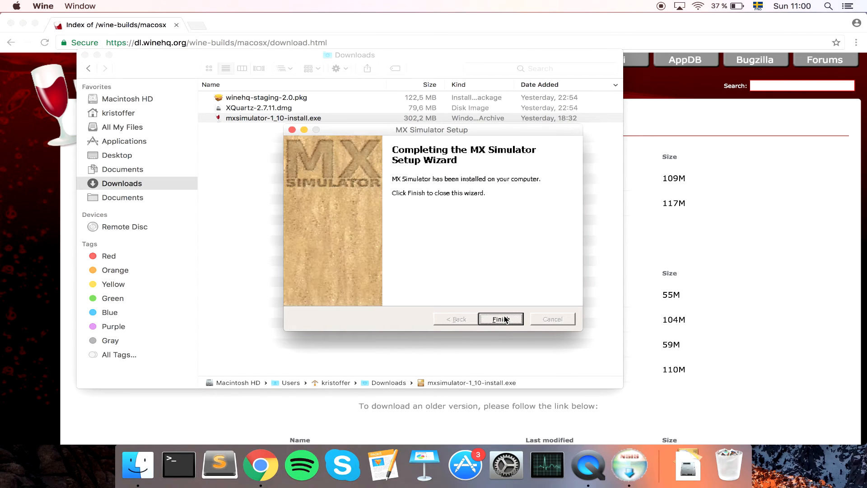
left_click(498, 319)
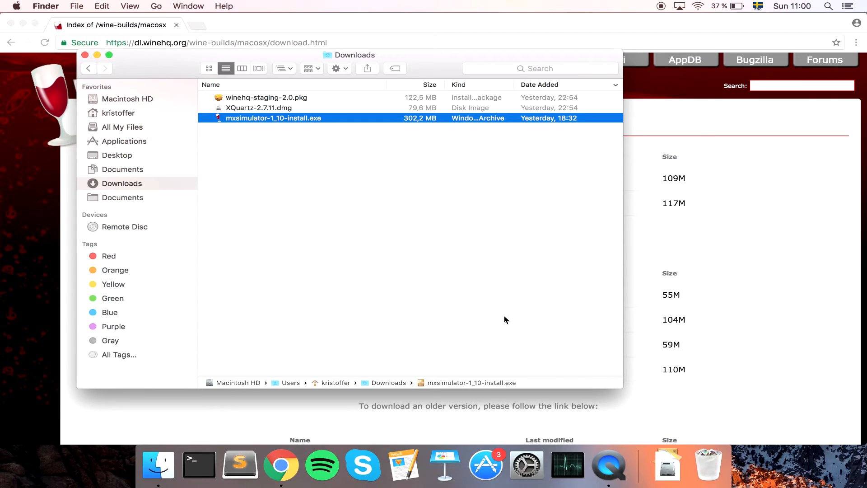
mouse_move(396, 201)
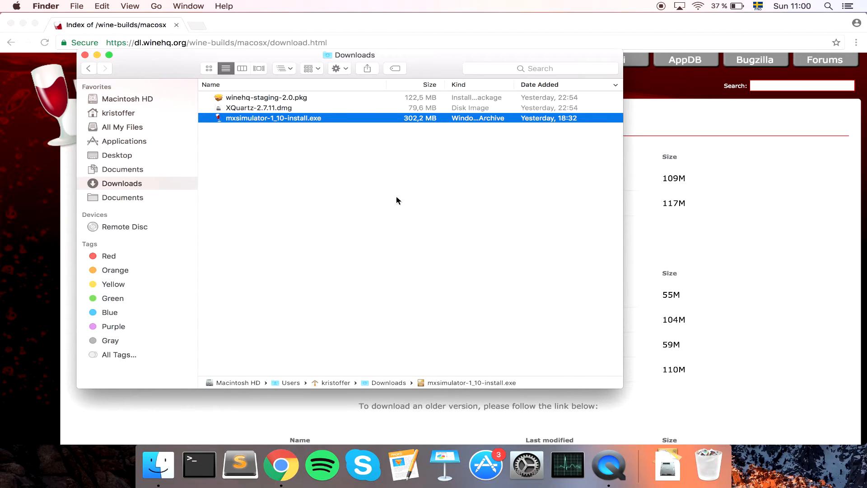
mouse_move(304, 174)
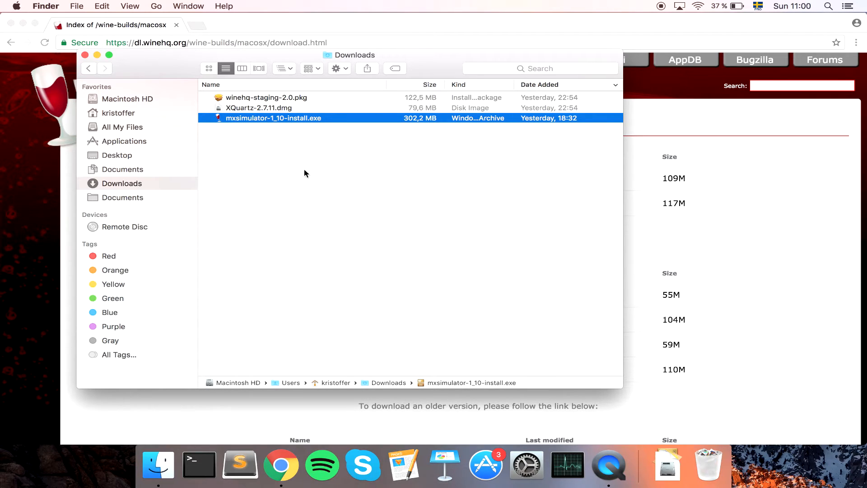
mouse_move(255, 152)
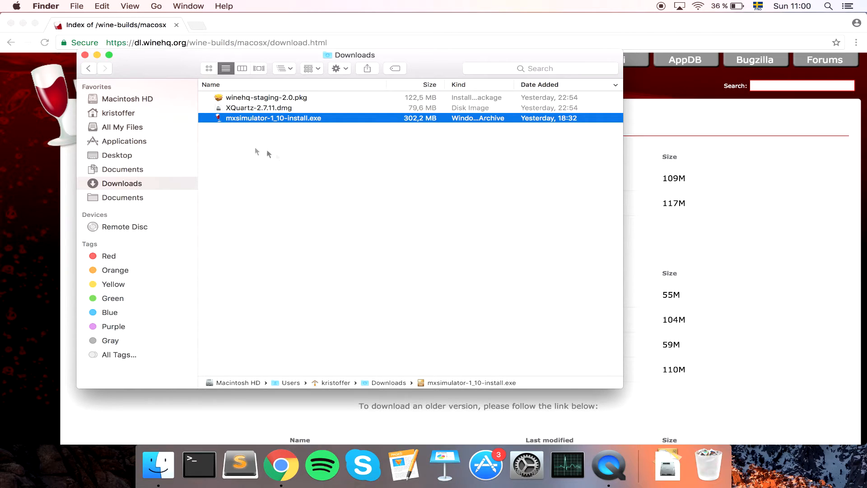
Show the kristoffer home folder in Finder and start a new Terminal window
left_click(117, 113)
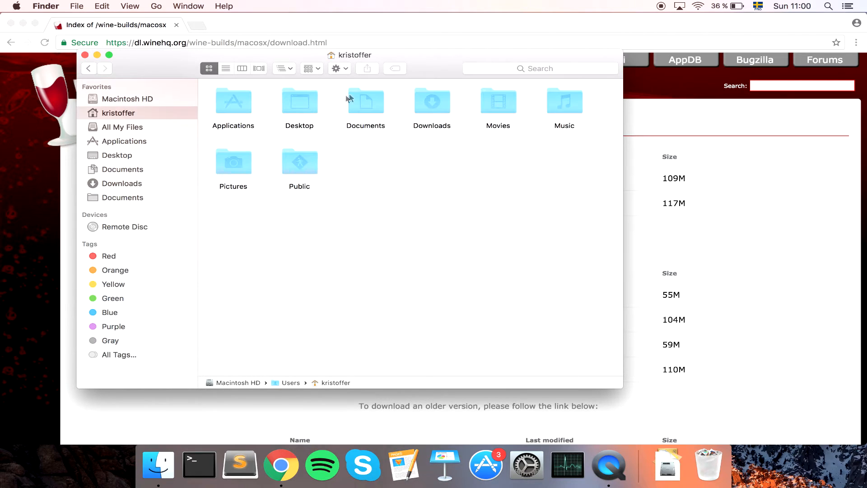
mouse_move(209, 89)
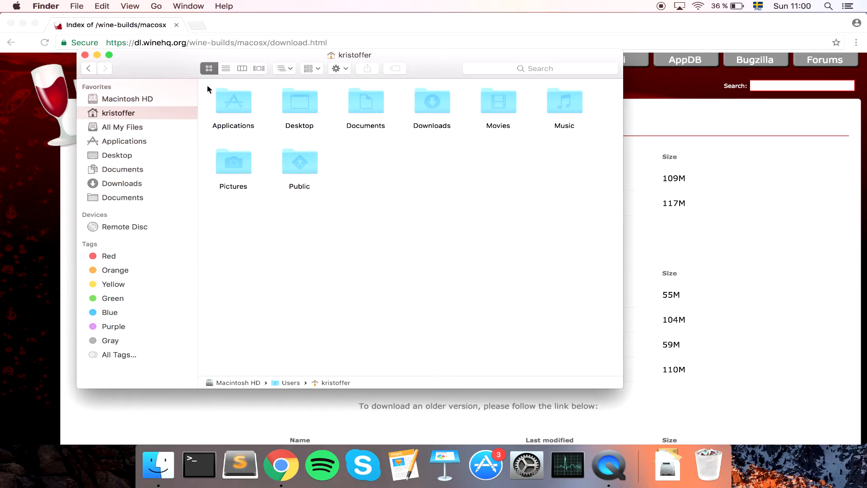
mouse_move(434, 198)
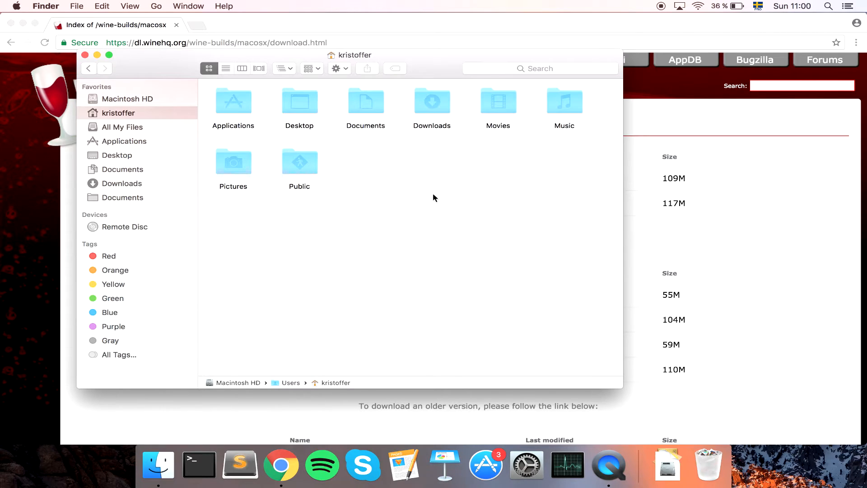
mouse_move(422, 136)
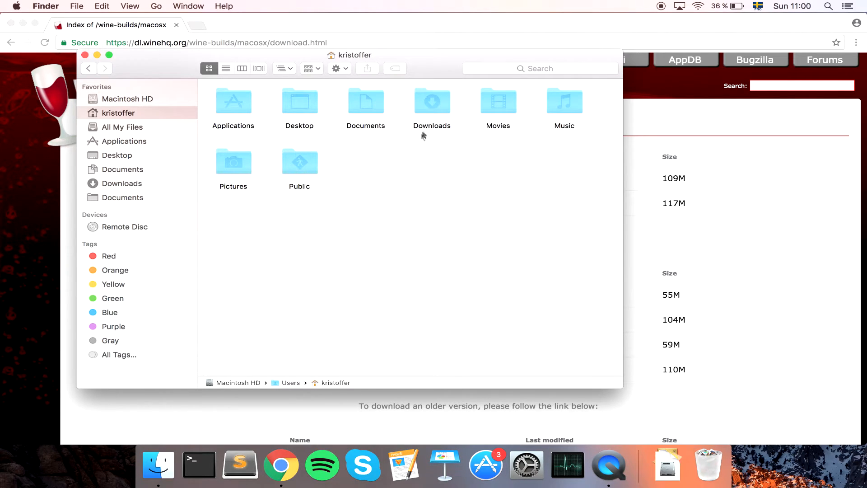
mouse_move(247, 146)
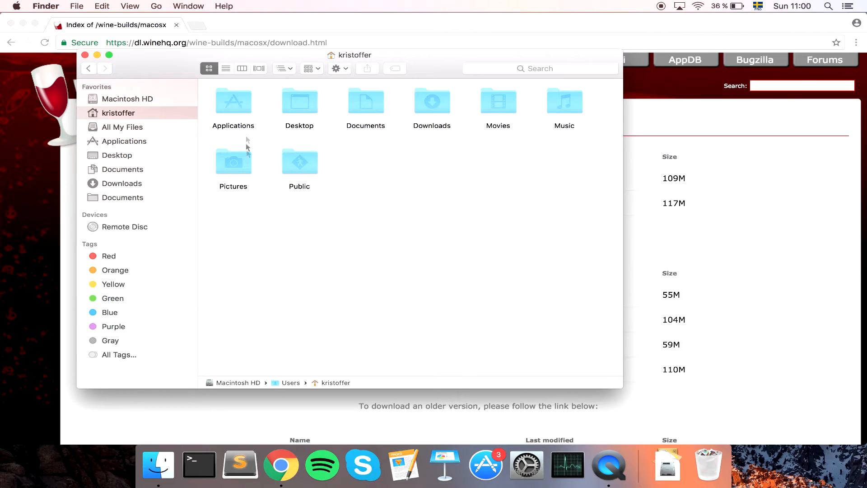
mouse_move(199, 463)
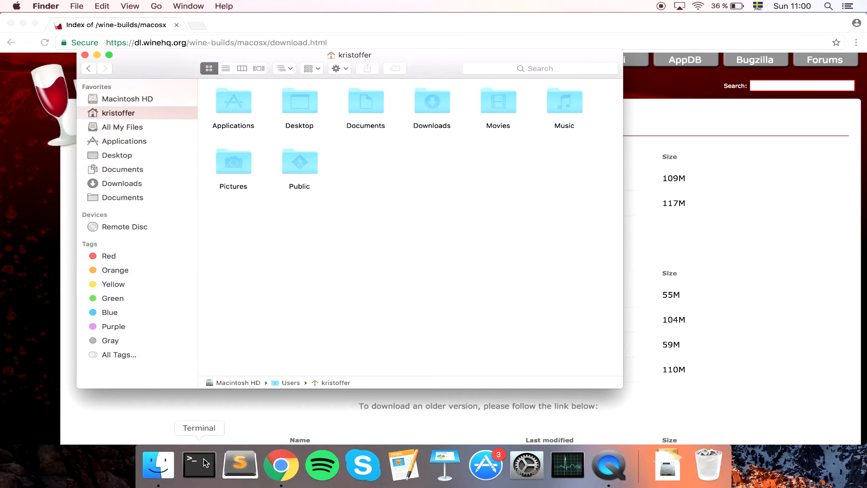
left_click(199, 464)
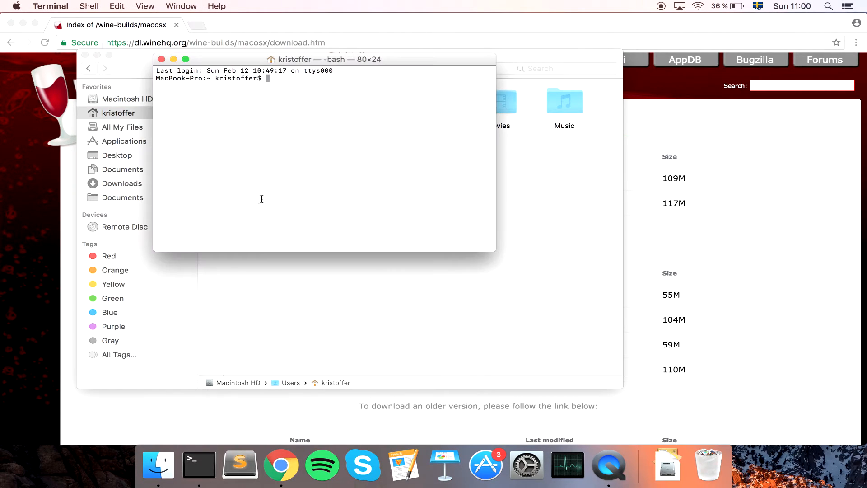
Run 'ls -la' to list all home-folder files including .wine, then return to the Finder home window
type("ls -la")
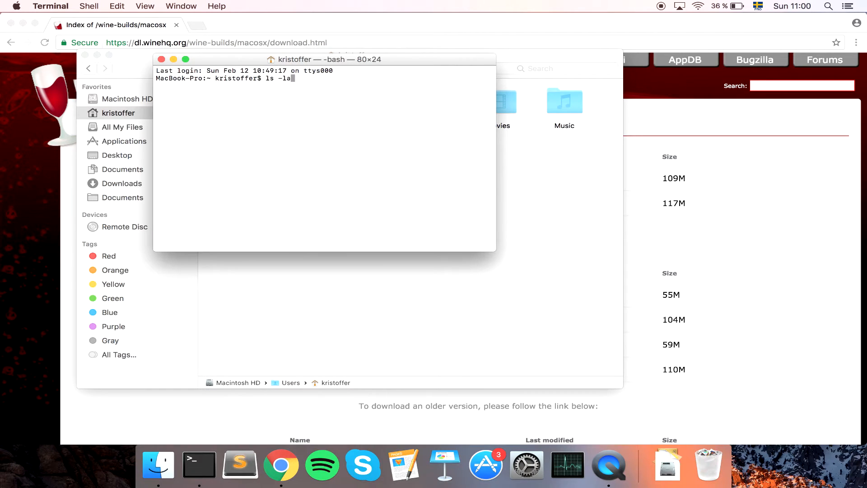
key("Return")
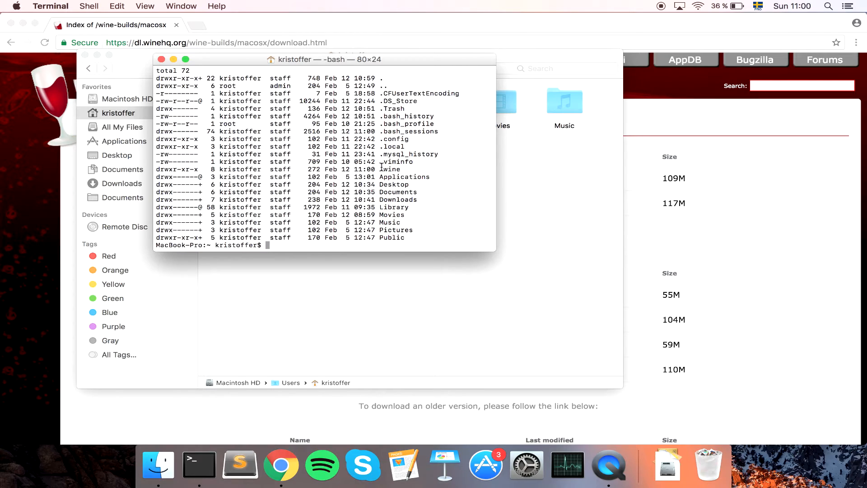
double_click(391, 169)
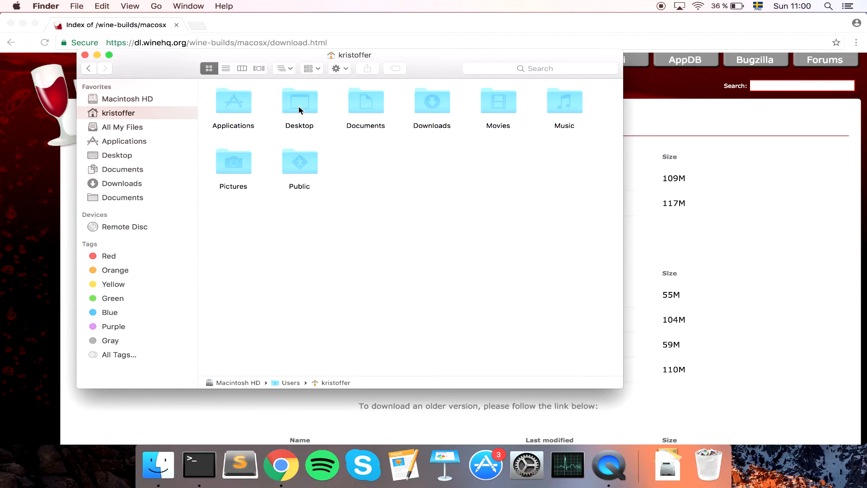
mouse_move(451, 147)
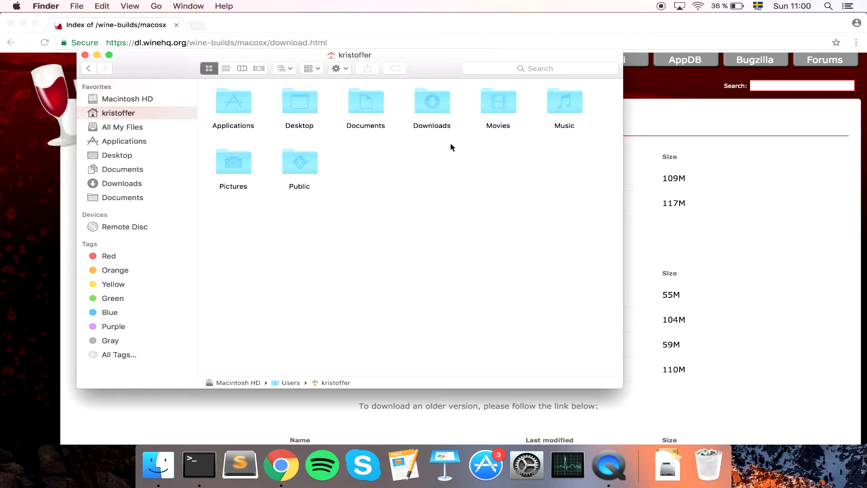
Jump to the hidden .wine folder in the home folder via Go to Folder with path '.wine/'
key("shift+cmd+g")
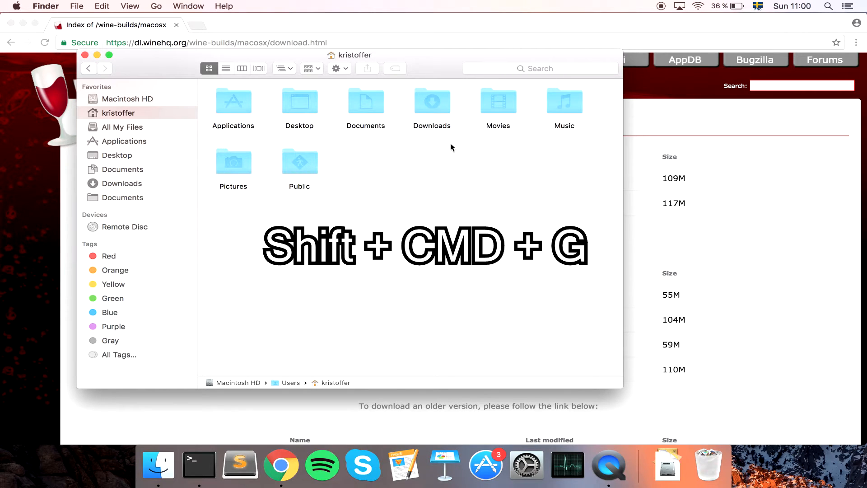
key("shift+cmd+g")
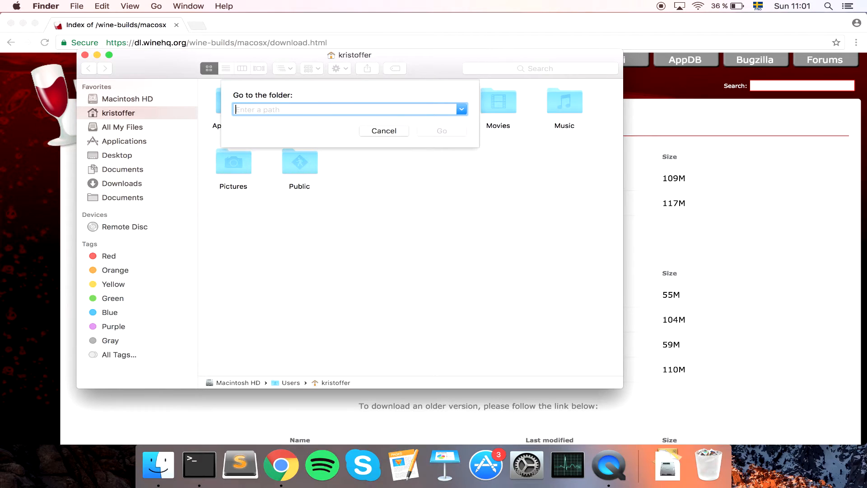
mouse_move(318, 39)
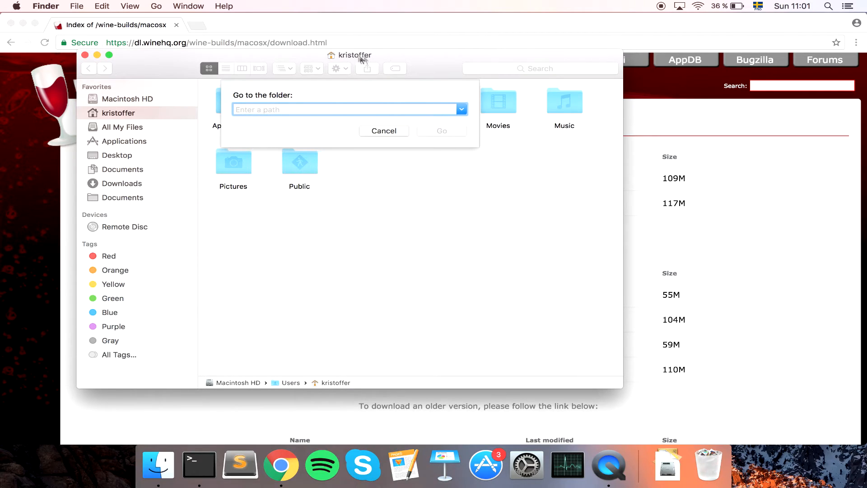
mouse_move(294, 109)
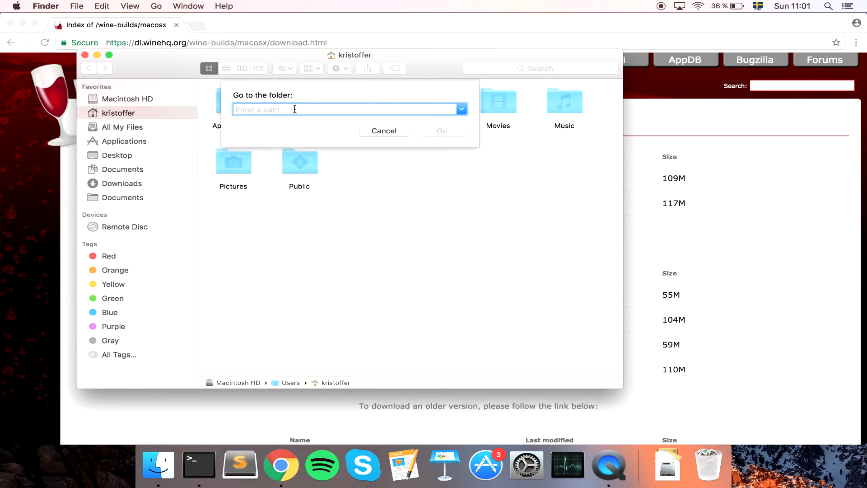
type(".wine/")
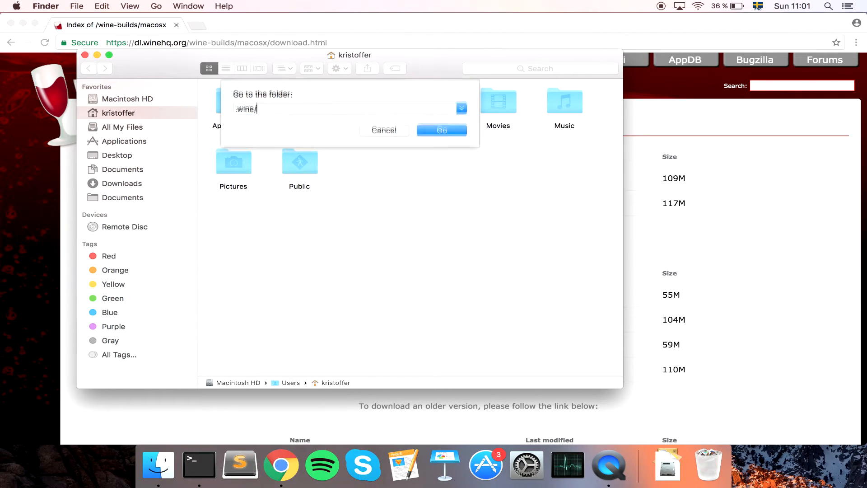
left_click(442, 130)
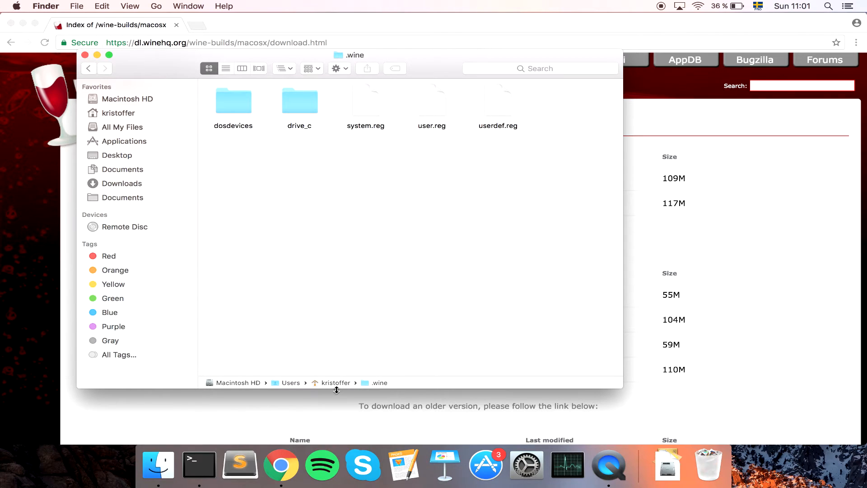
mouse_move(339, 387)
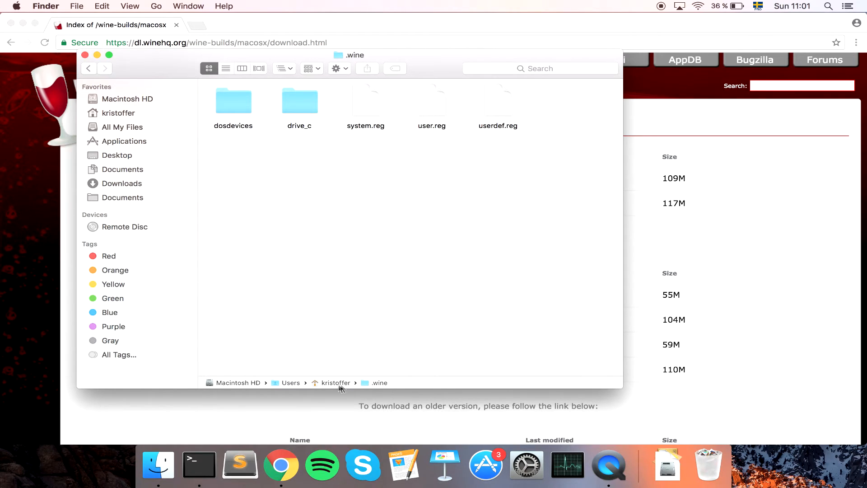
mouse_move(316, 107)
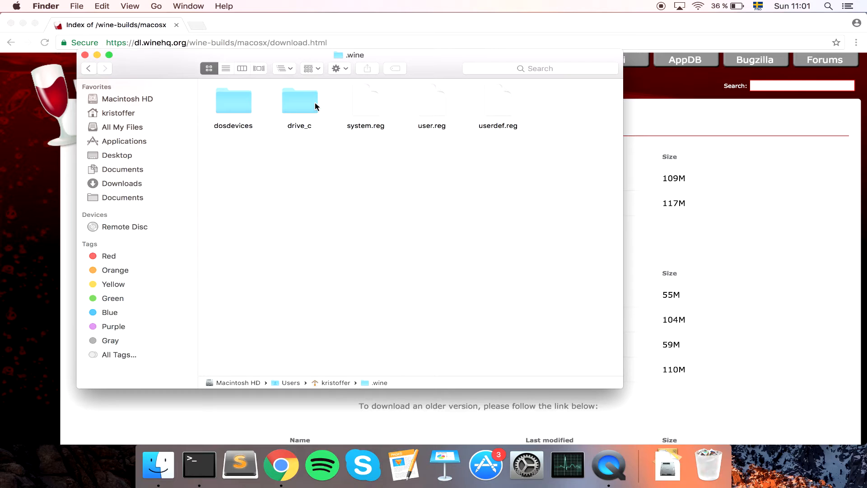
mouse_move(305, 105)
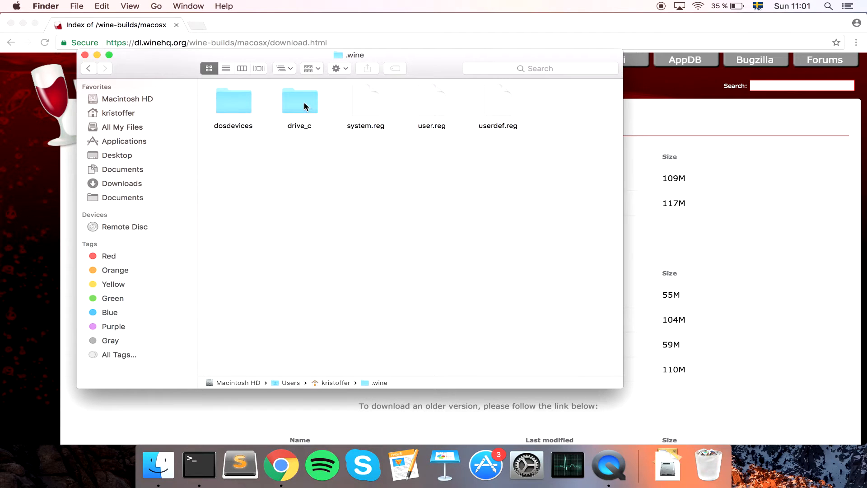
Navigate through drive_c and Program Files into the MX Simulator program folder
double_click(299, 101)
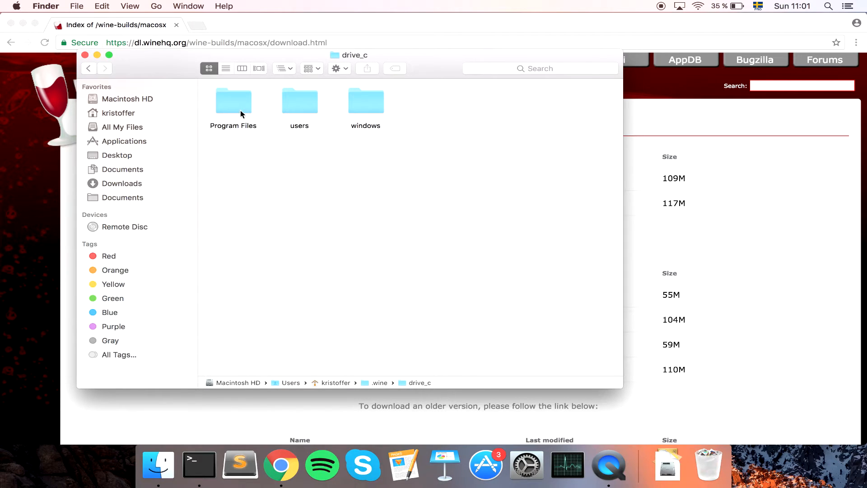
double_click(234, 101)
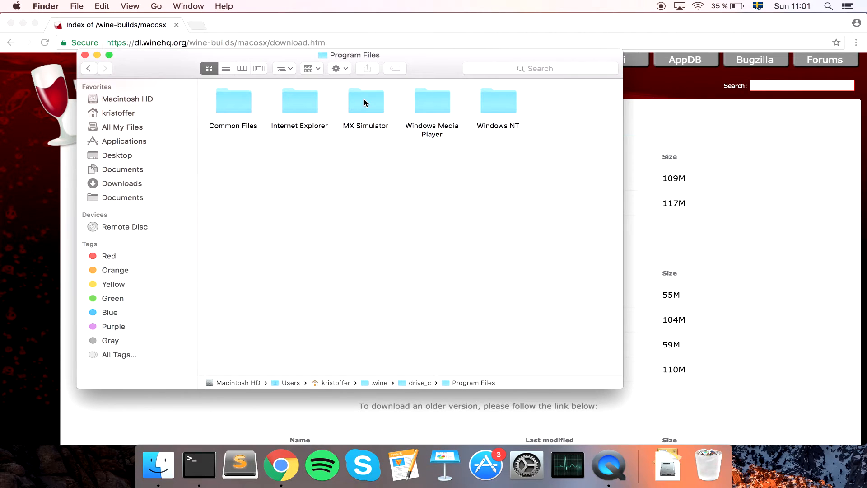
double_click(366, 101)
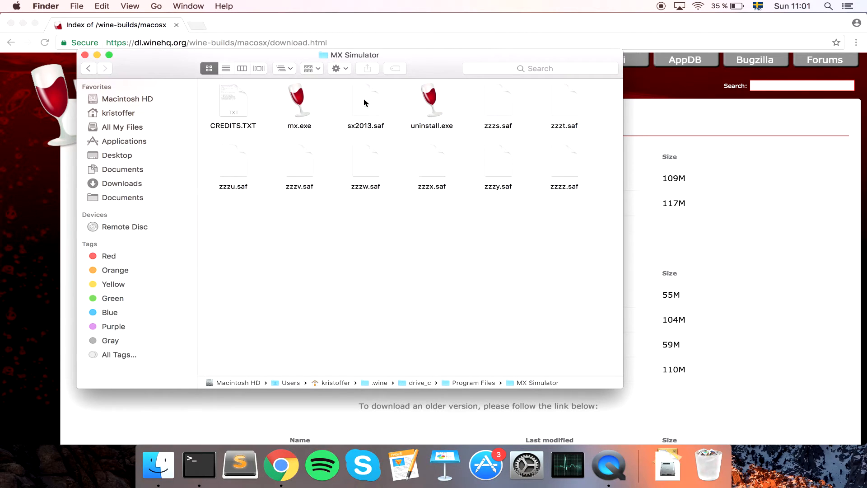
mouse_move(447, 387)
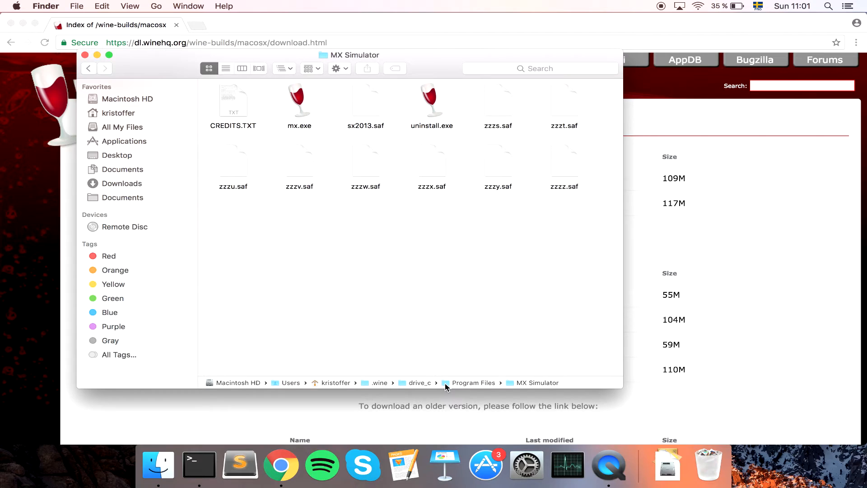
left_click(88, 67)
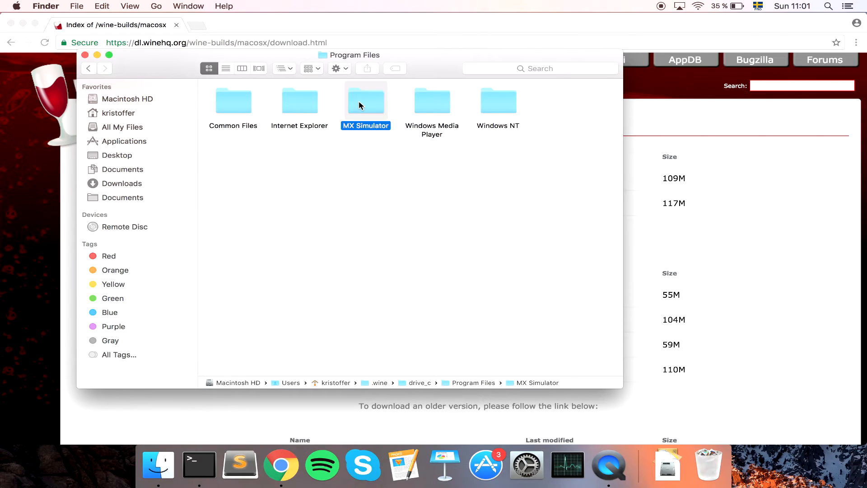
mouse_move(251, 151)
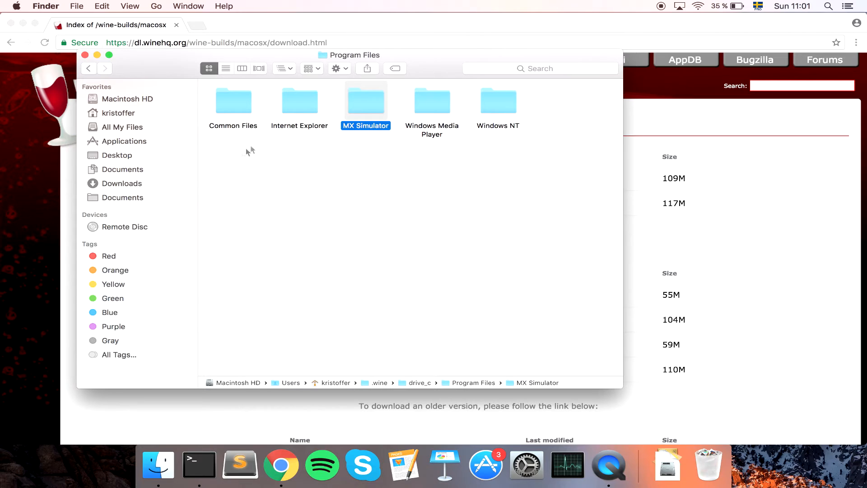
mouse_move(365, 115)
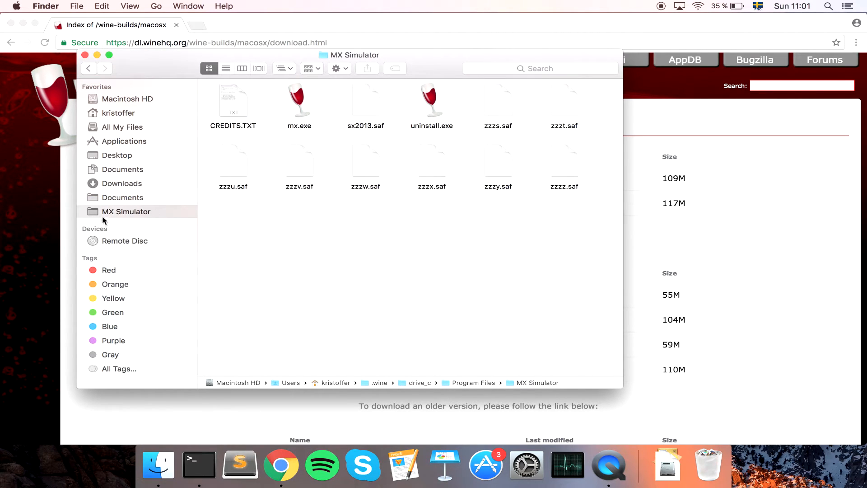
mouse_move(300, 99)
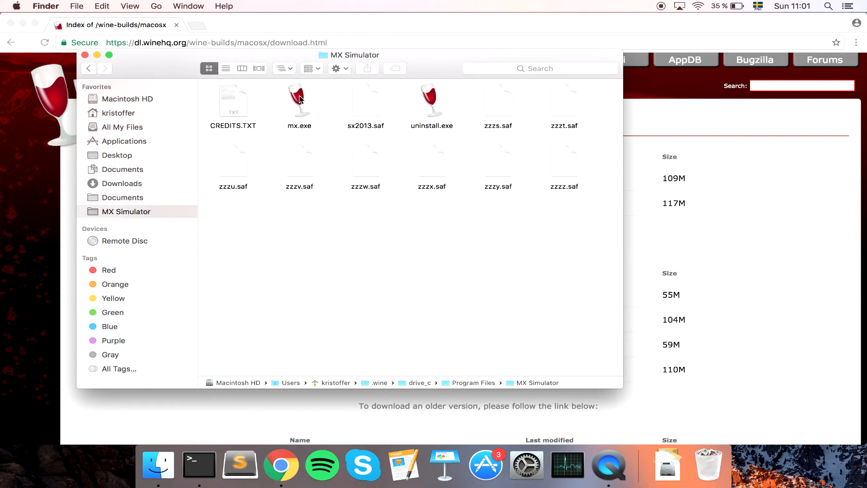
Launch the game by running mx.exe through Wine
left_click(299, 100)
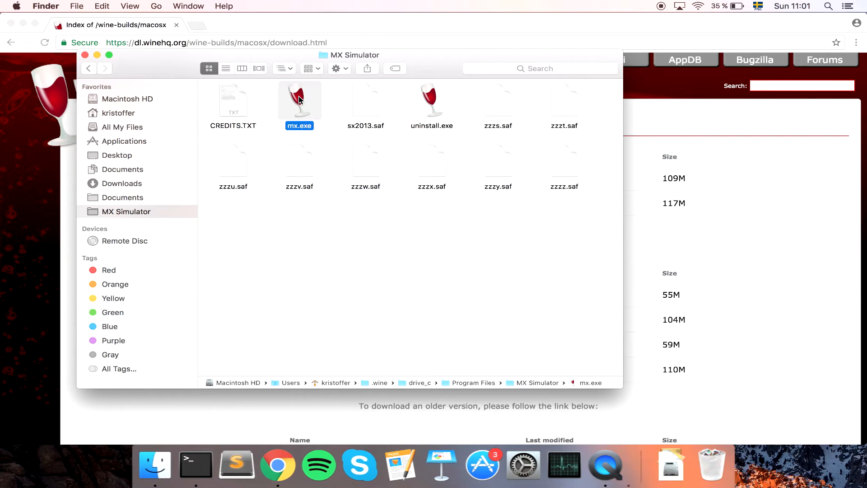
double_click(299, 100)
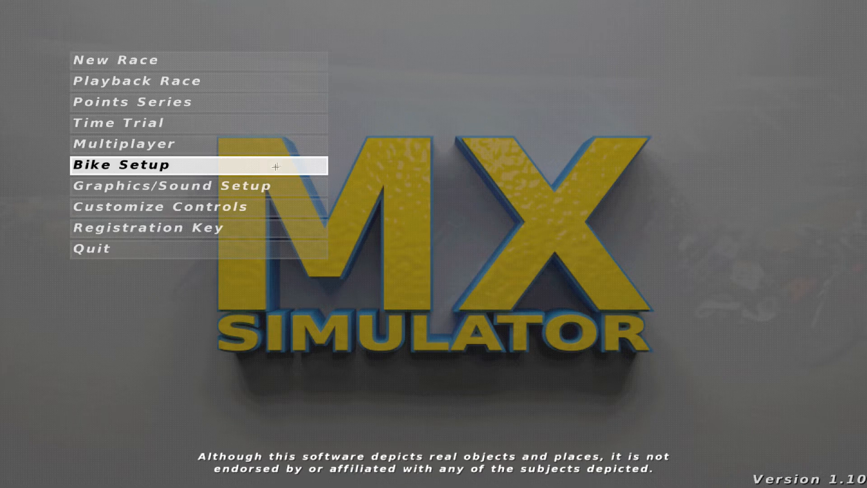
Check the Bike Setup and Graphics/Sound Setup screens, then quit the game
left_click(123, 165)
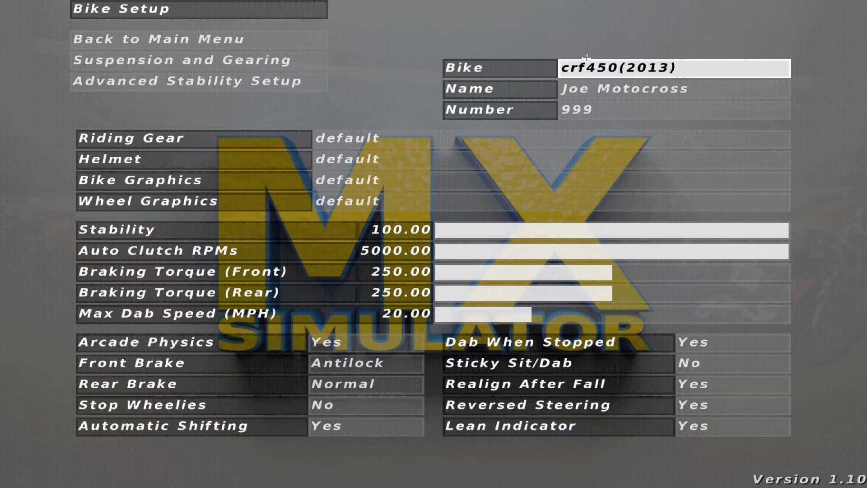
left_click(154, 39)
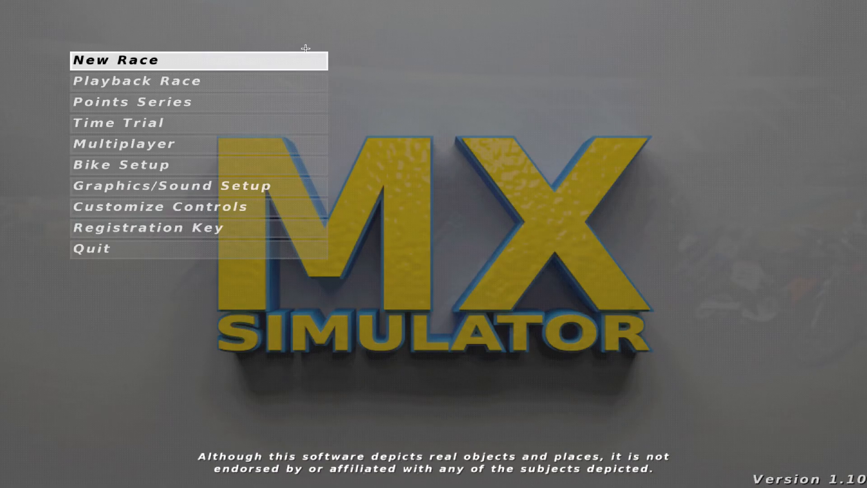
left_click(171, 185)
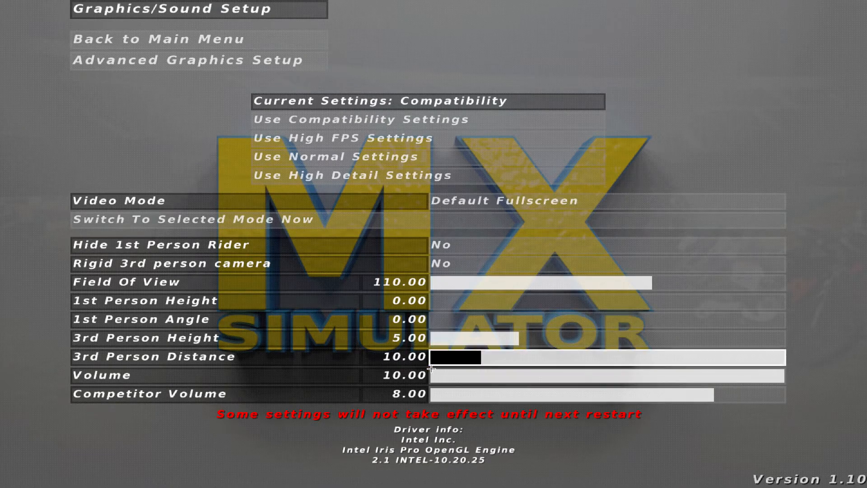
left_click(164, 39)
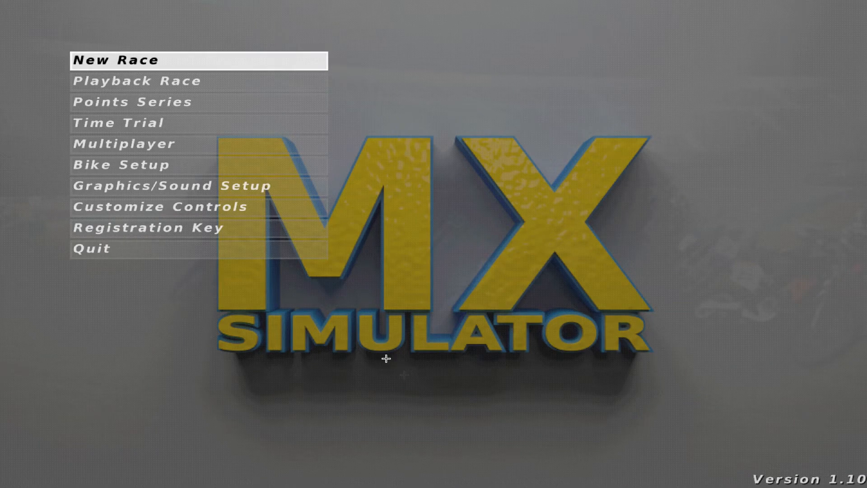
mouse_move(92, 249)
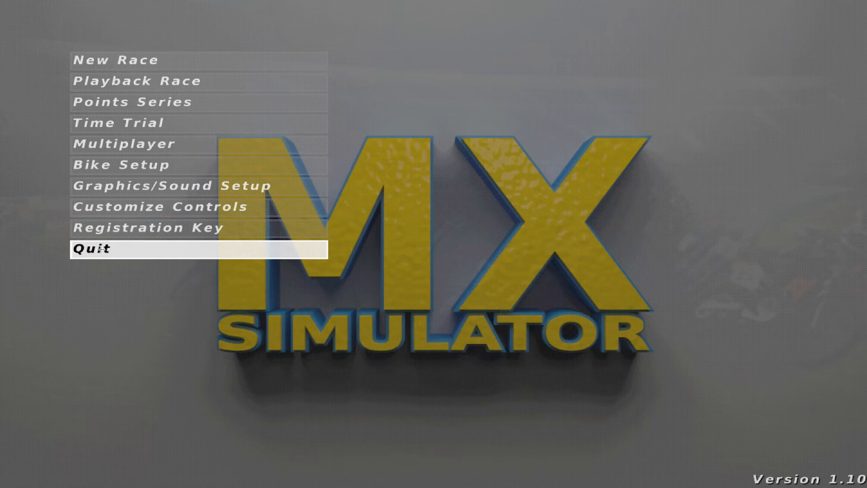
mouse_move(135, 252)
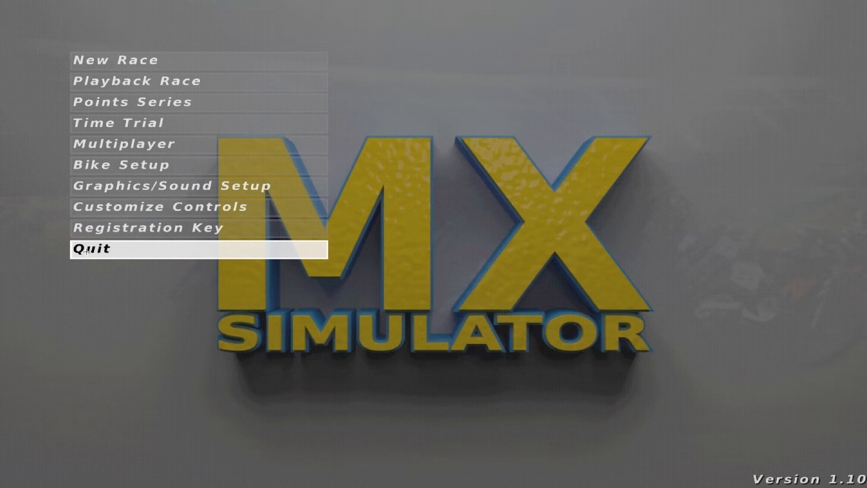
left_click(91, 250)
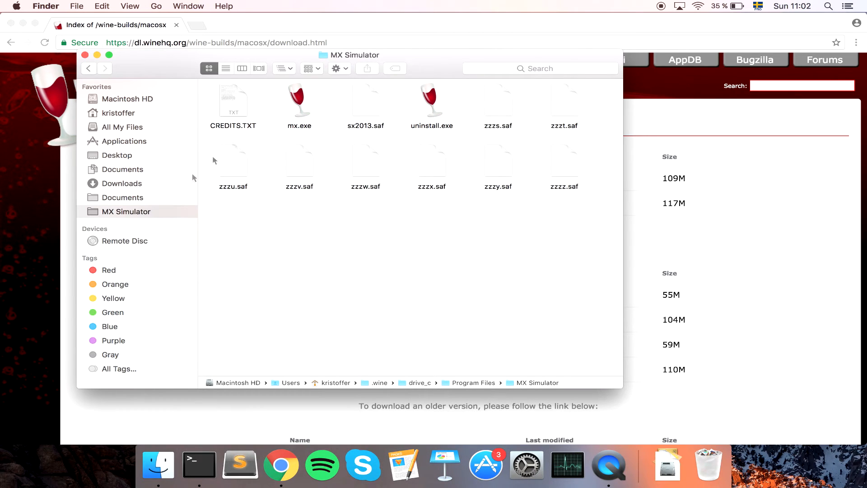
mouse_move(143, 216)
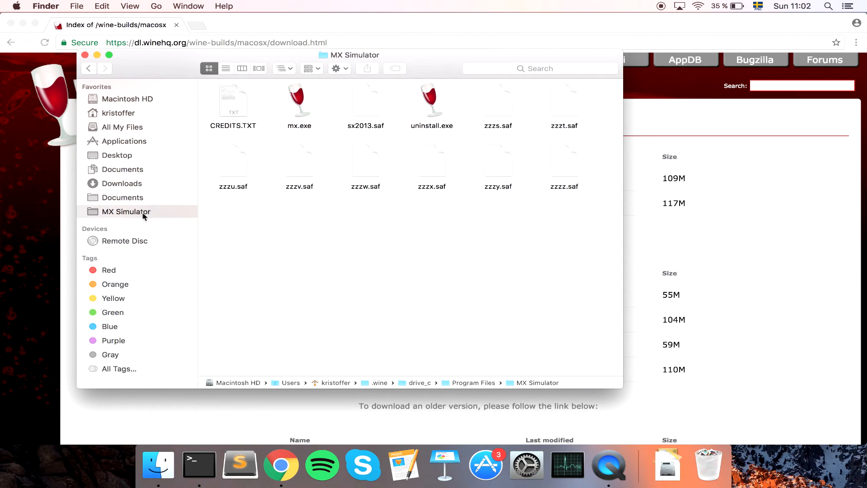
mouse_move(194, 197)
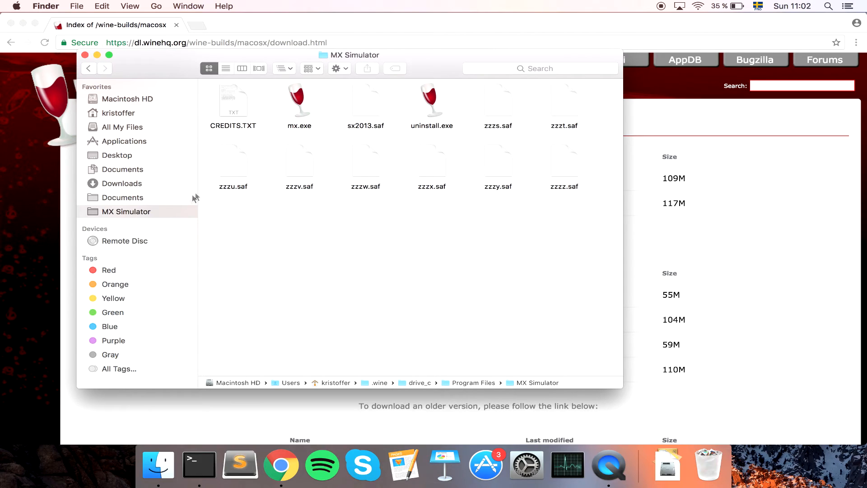
mouse_move(448, 387)
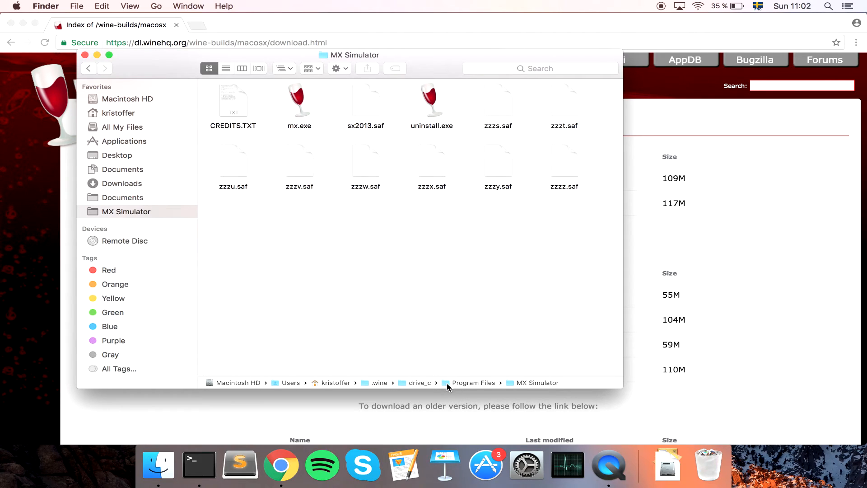
mouse_move(531, 385)
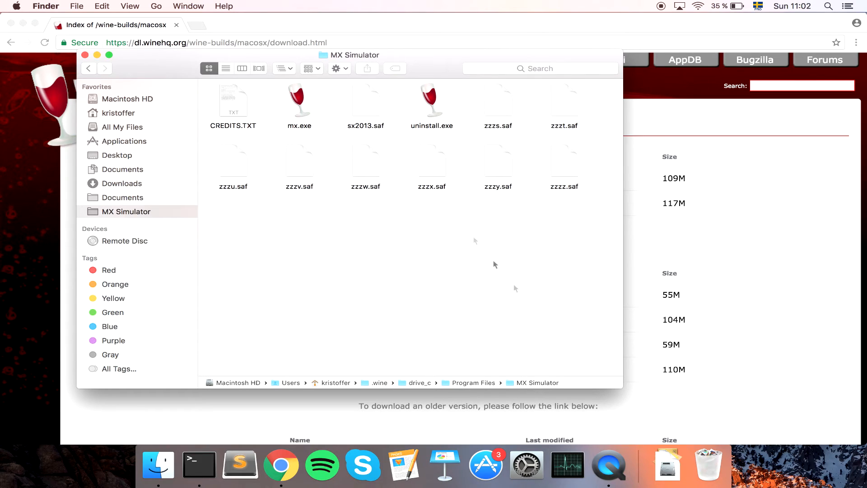
mouse_move(327, 170)
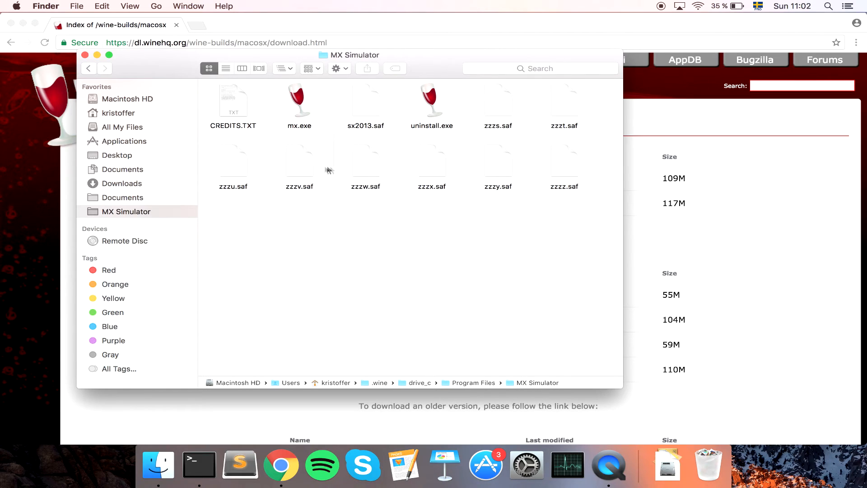
mouse_move(334, 112)
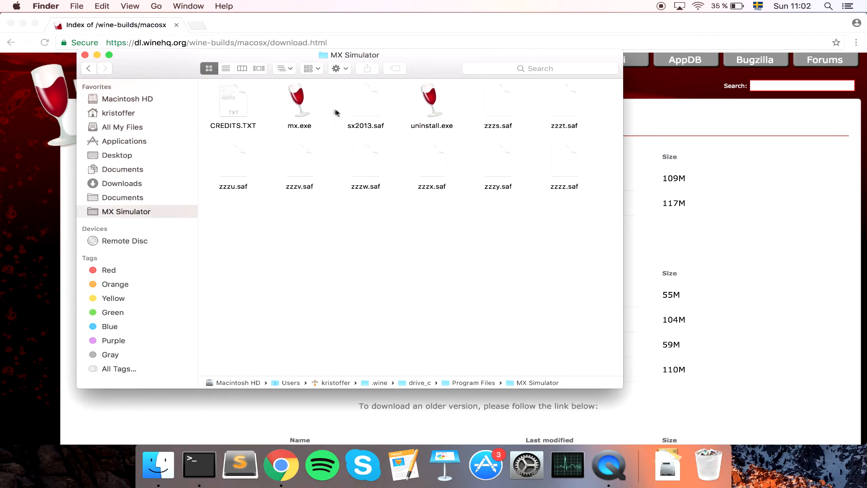
mouse_move(326, 137)
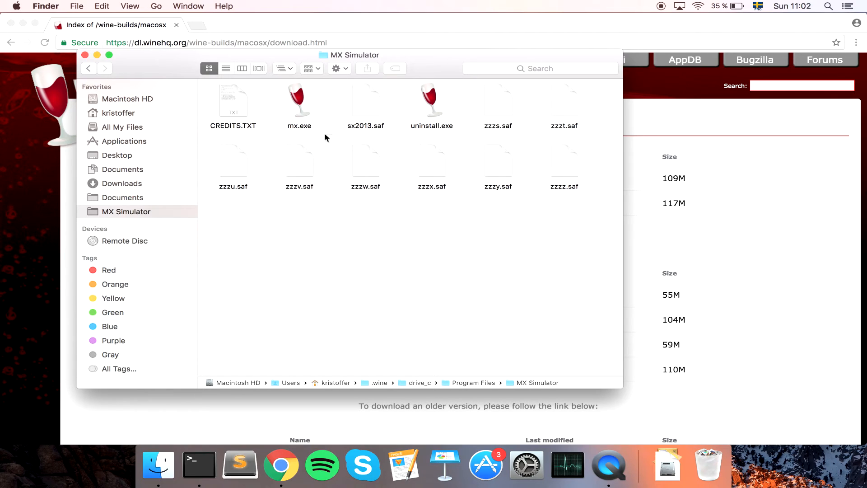
mouse_move(299, 132)
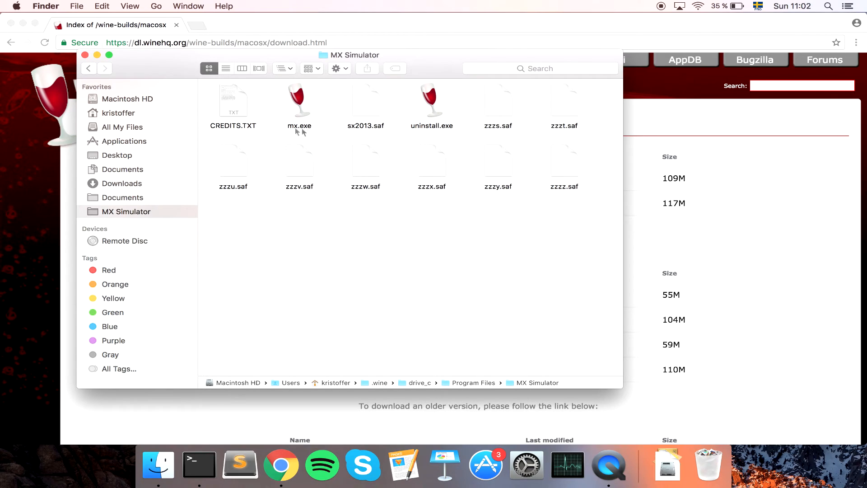
mouse_move(211, 156)
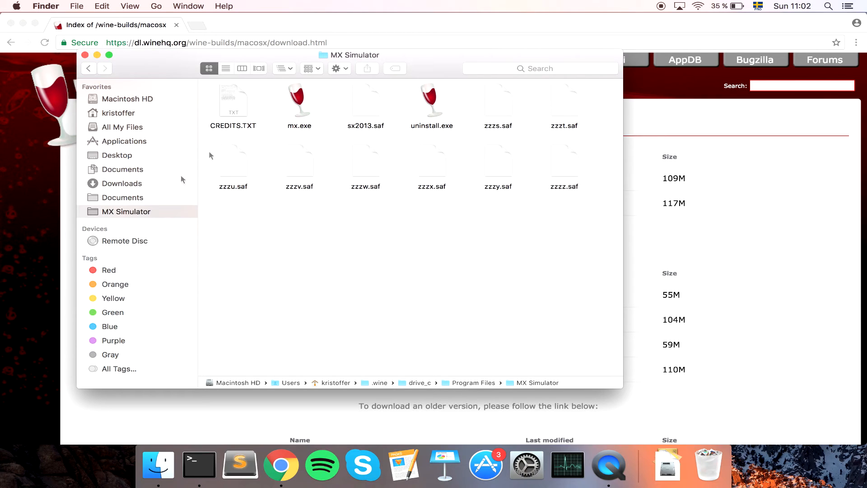
Go back up to drive_c and into the kristoffer user profile folder under users
left_click(89, 68)
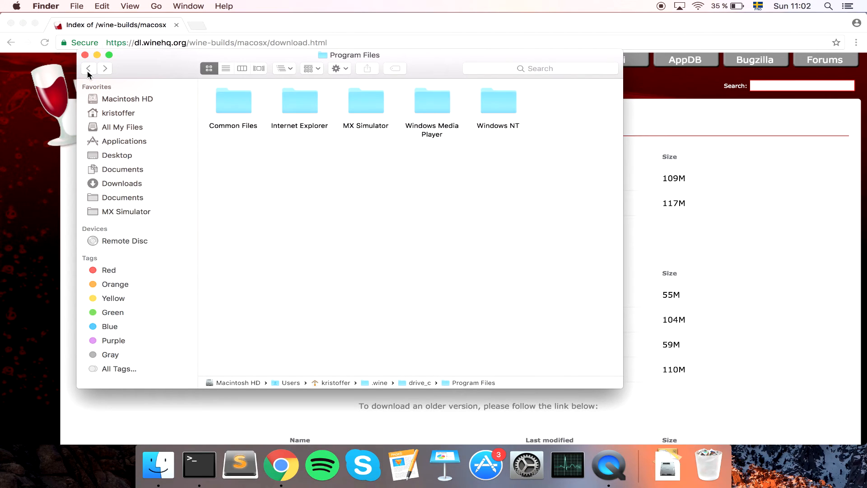
left_click(88, 67)
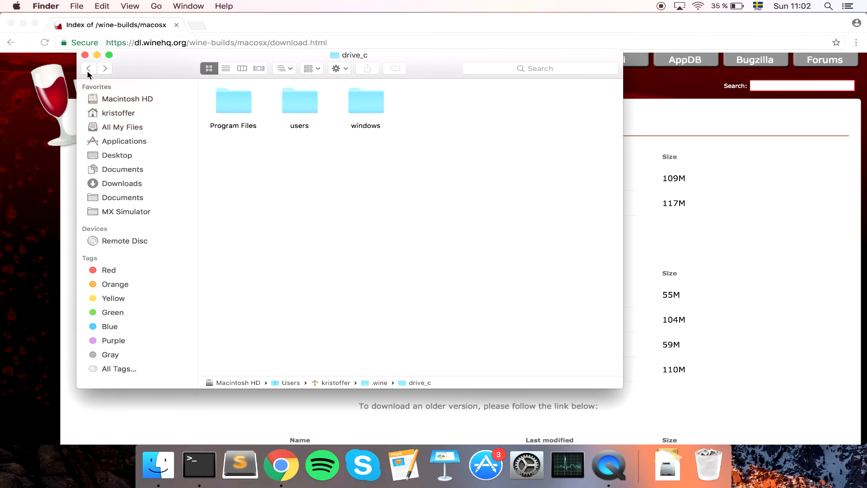
mouse_move(298, 109)
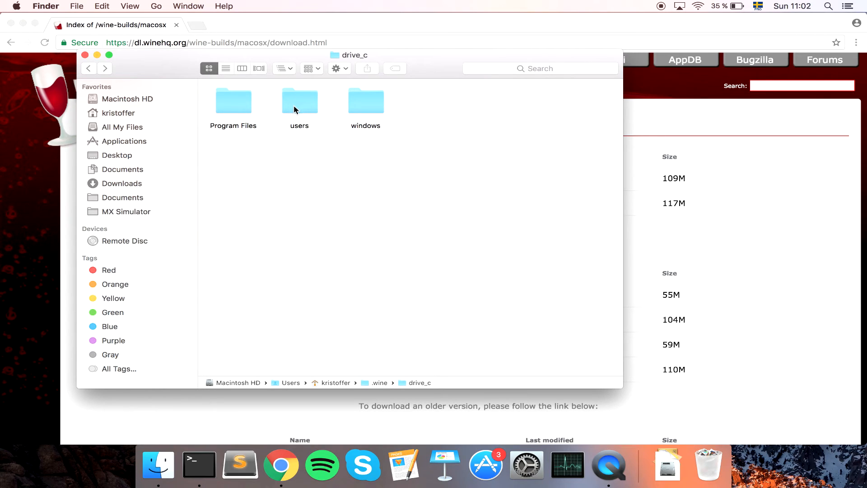
double_click(299, 101)
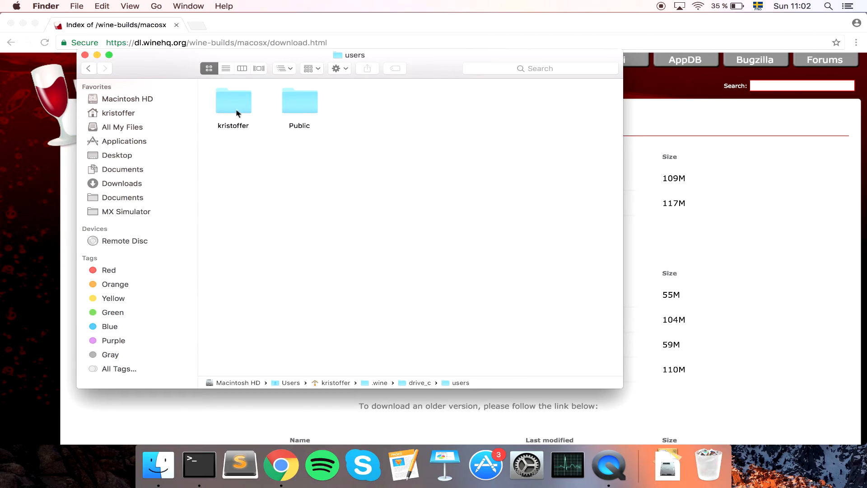
left_click(233, 100)
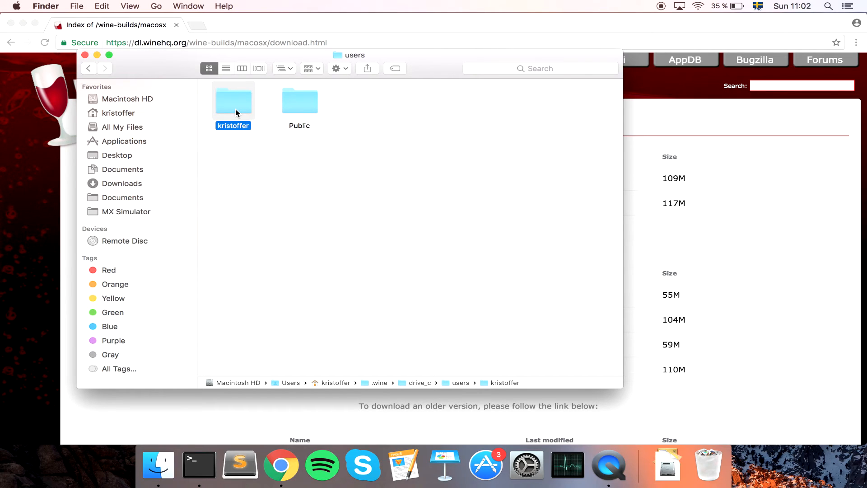
double_click(233, 102)
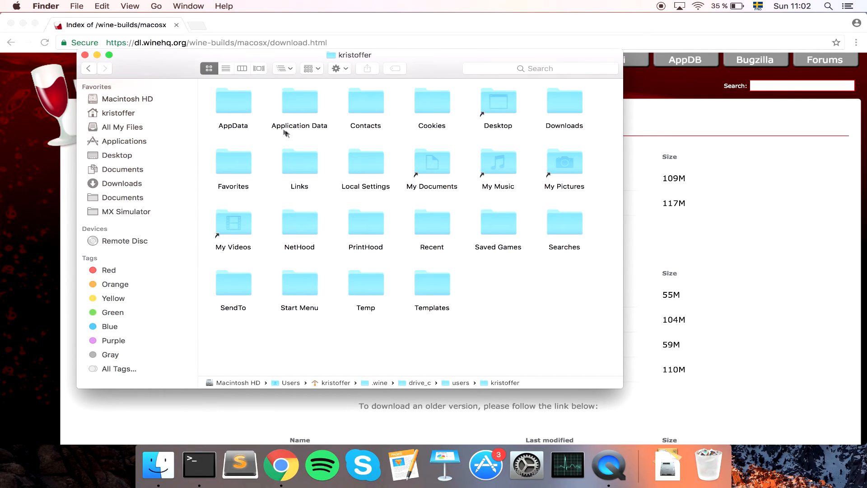
Open the MX Simulator settings folder under Local Settings/Application Data
left_click(366, 162)
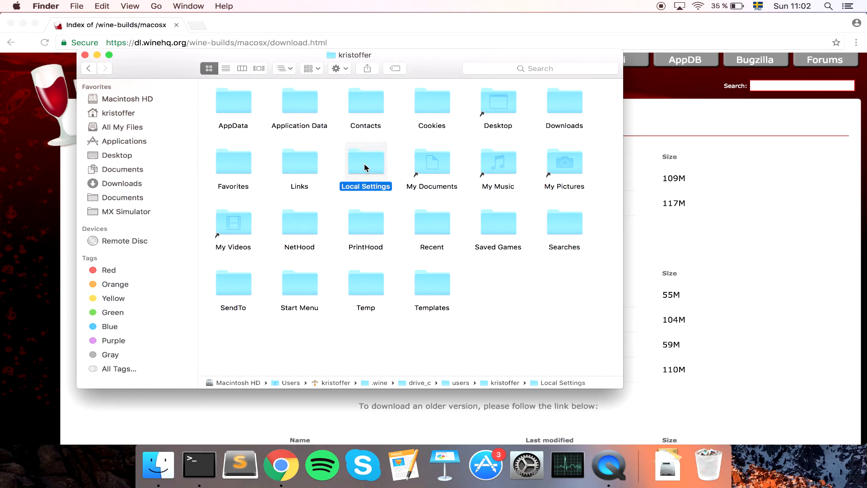
double_click(366, 161)
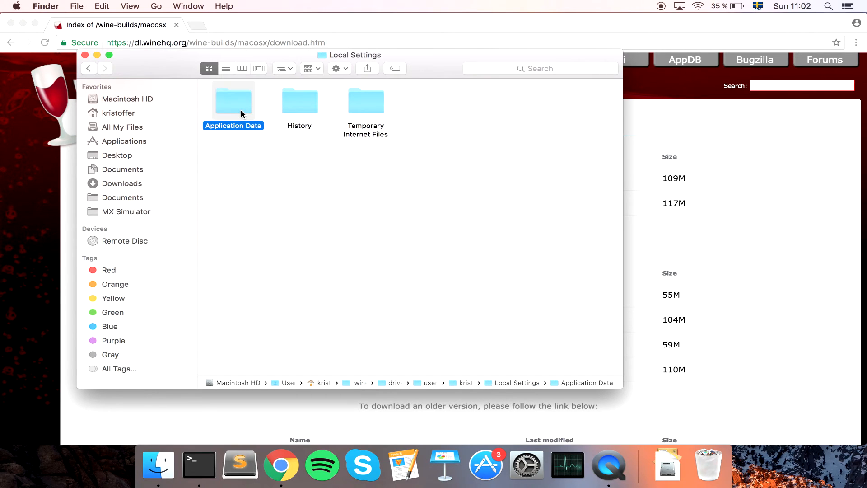
double_click(233, 100)
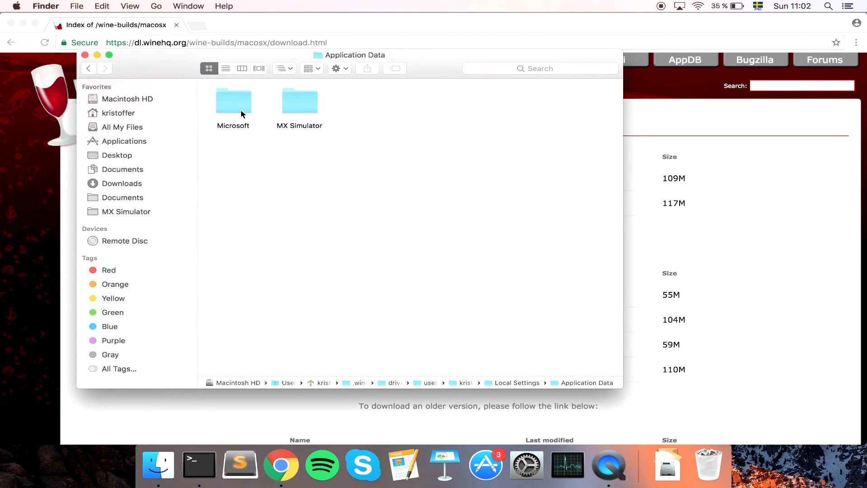
left_click(299, 101)
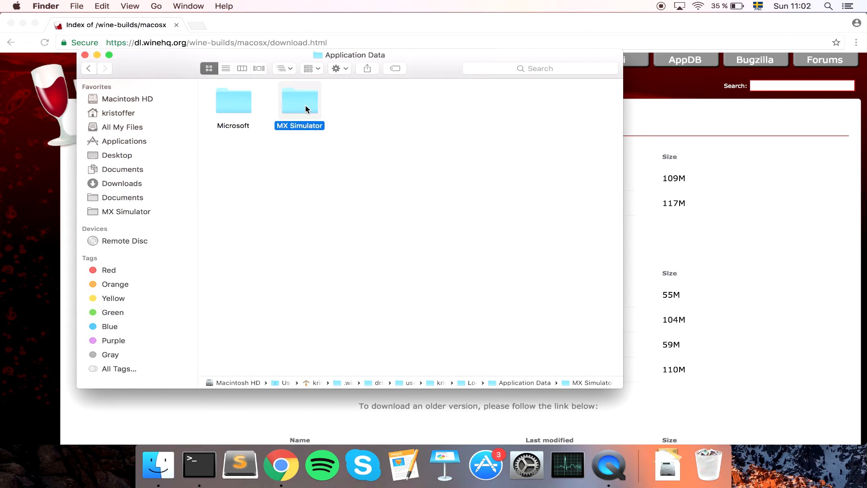
double_click(299, 99)
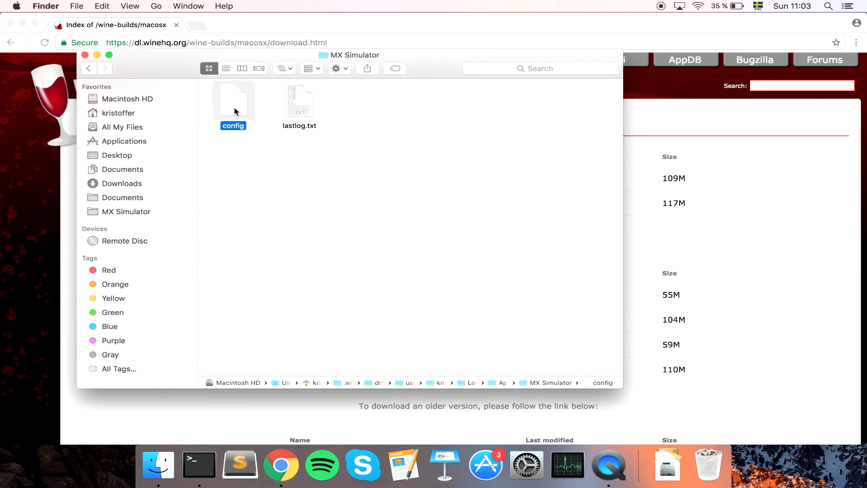
right_click(233, 100)
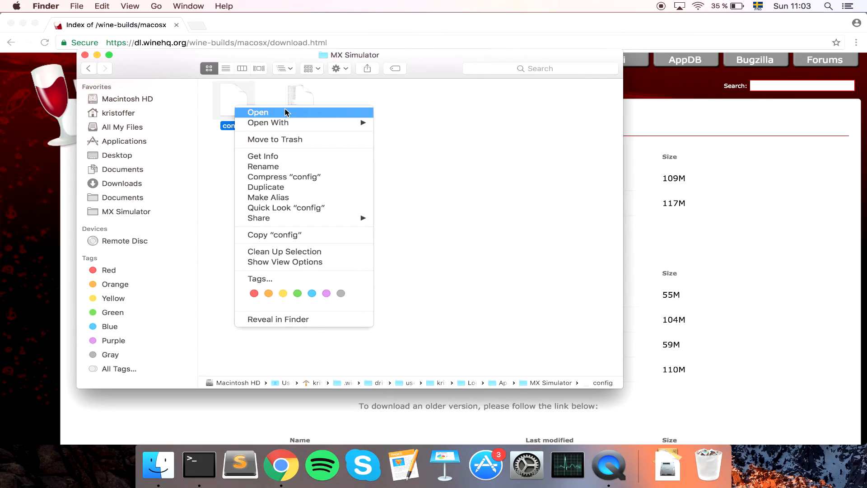
left_click(257, 112)
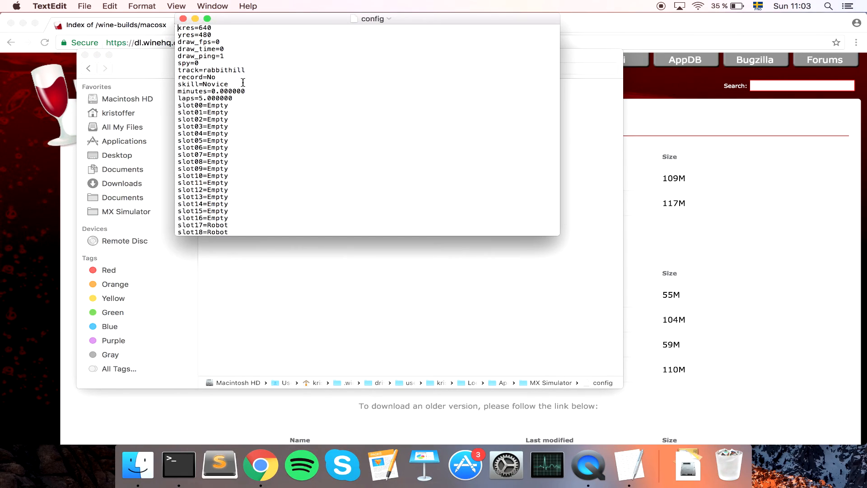
scroll("down", 3)
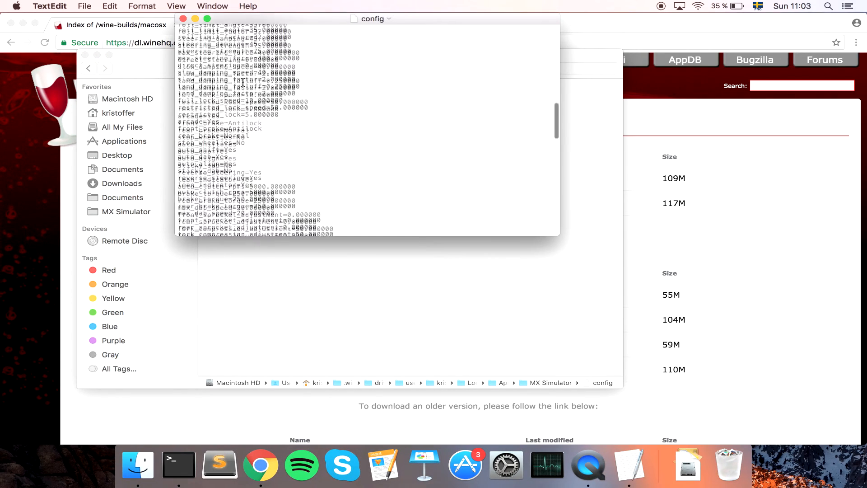
scroll("down", 3)
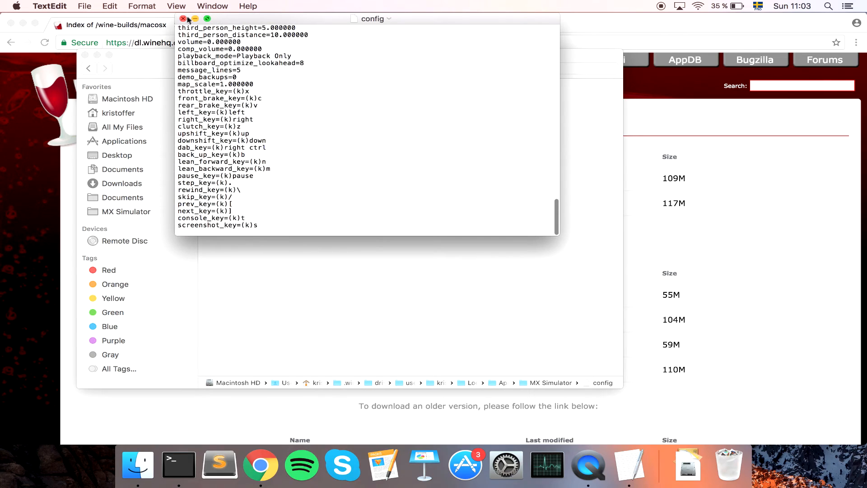
left_click(183, 19)
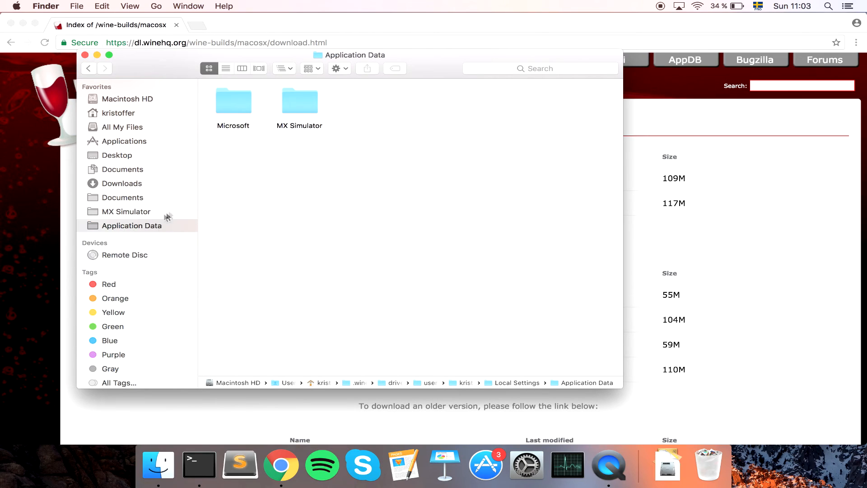
Test the pinned Application Data shortcut by reopening the MX Simulator settings folder and going back
double_click(299, 100)
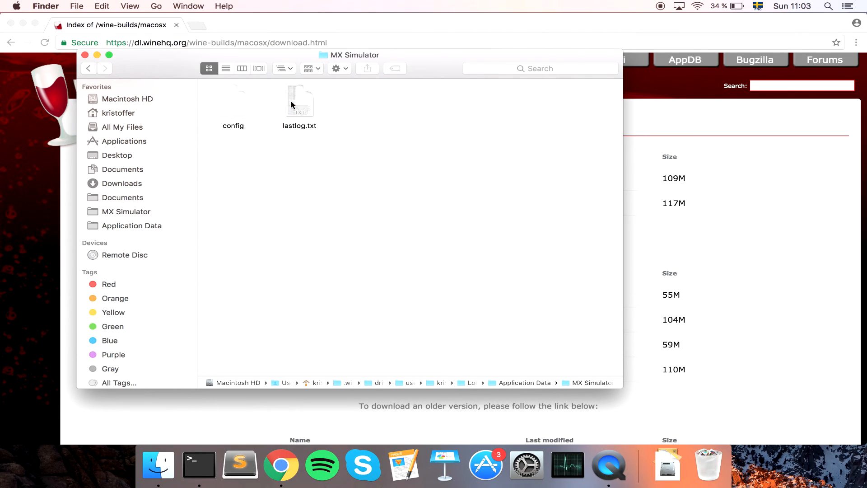
left_click(89, 67)
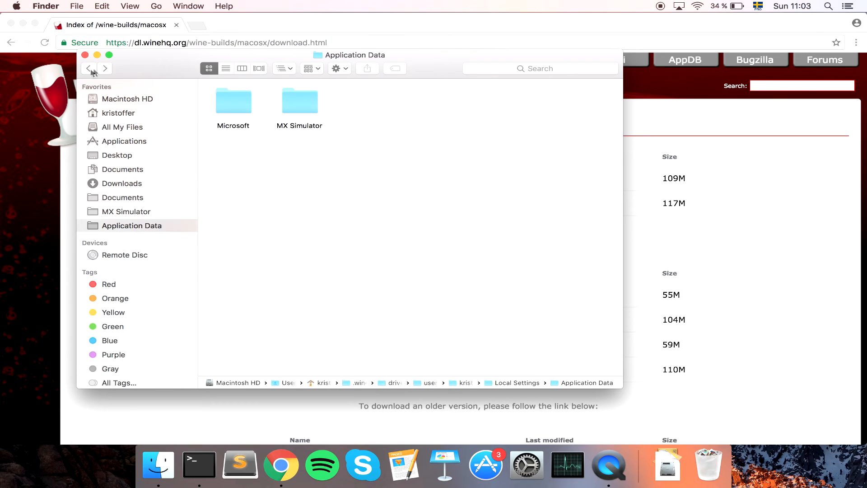
mouse_move(316, 98)
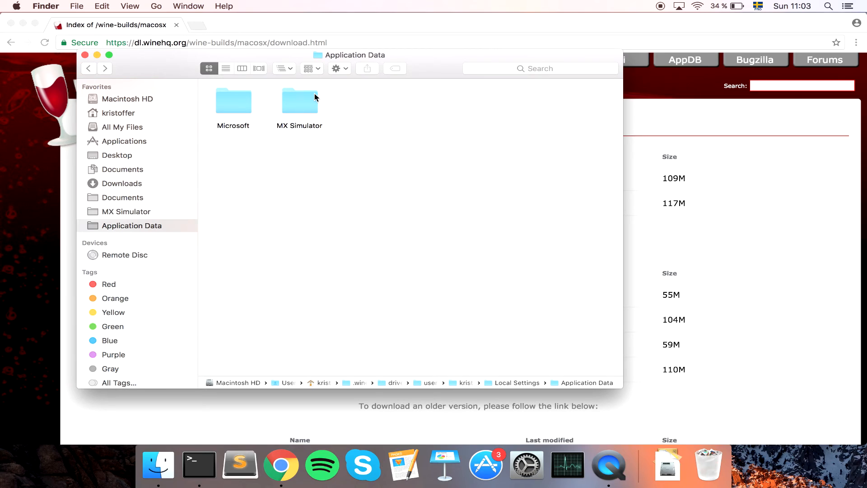
left_click(299, 100)
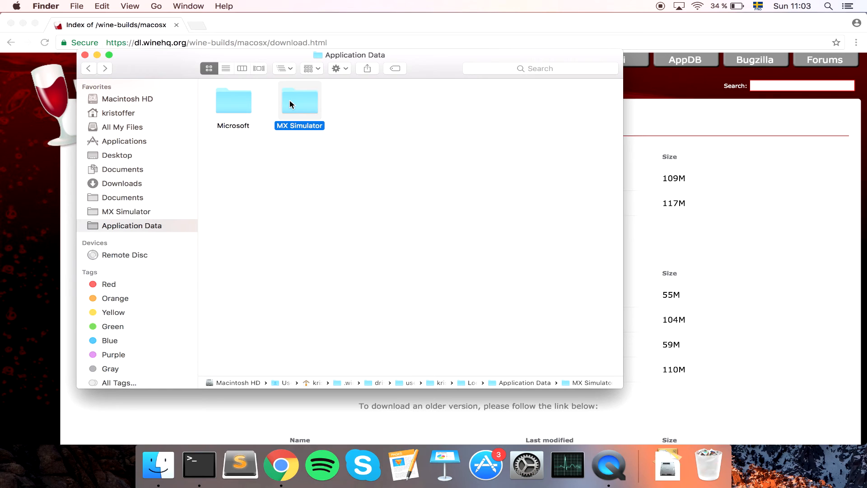
Switch between the pinned MX Simulator and Application Data shortcuts, ending in the program folder
double_click(299, 100)
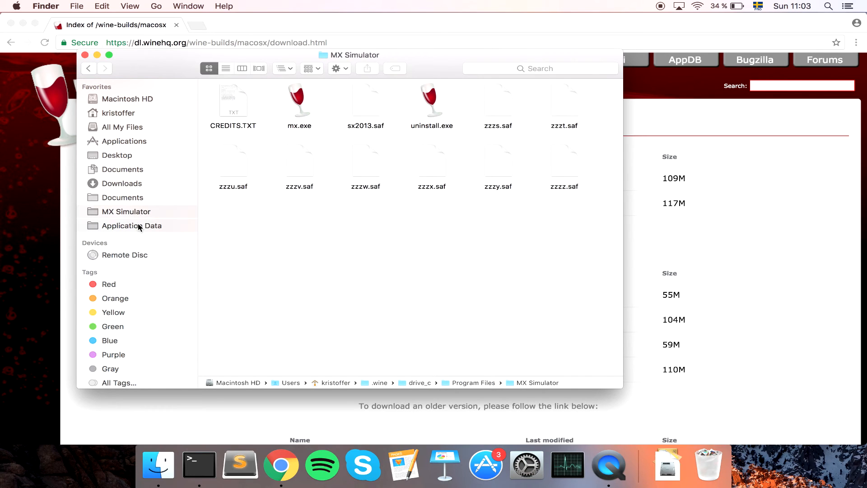
left_click(131, 225)
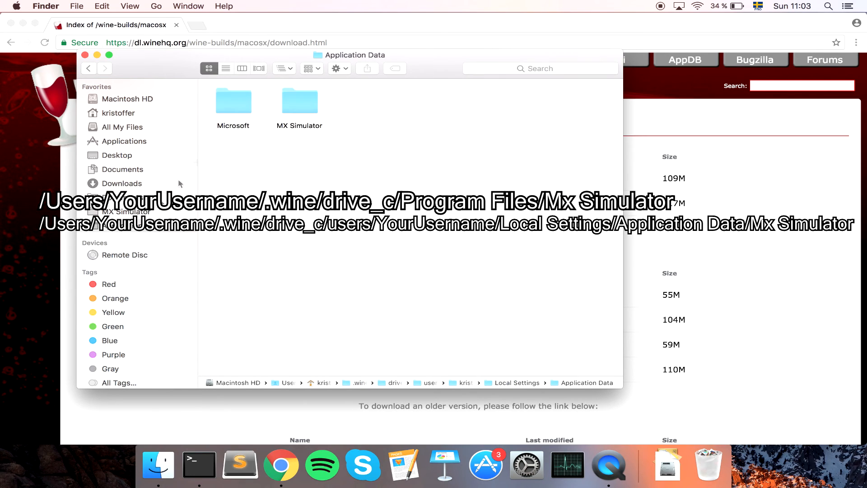
double_click(299, 100)
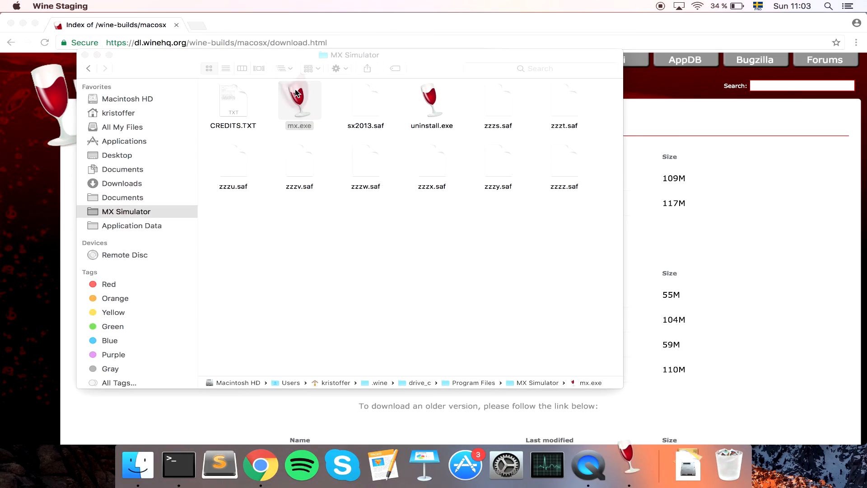
Run mx.exe again and rebind the Rear Brake key in Customize Controls
double_click(299, 99)
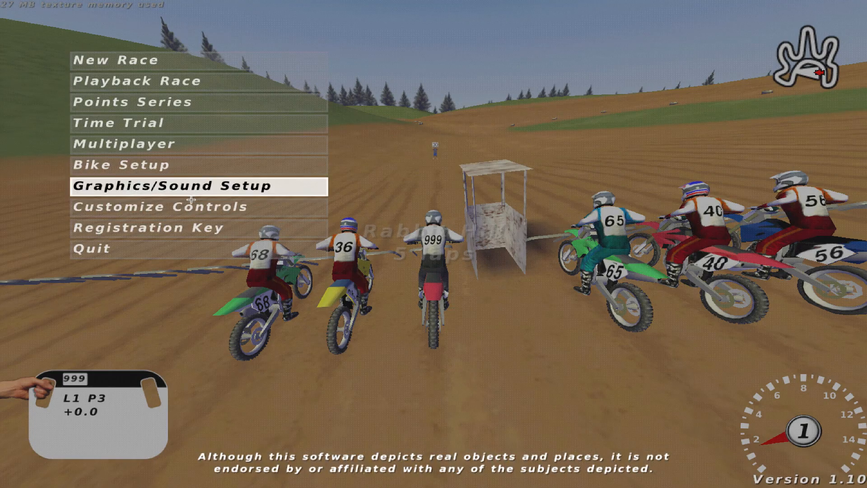
left_click(162, 206)
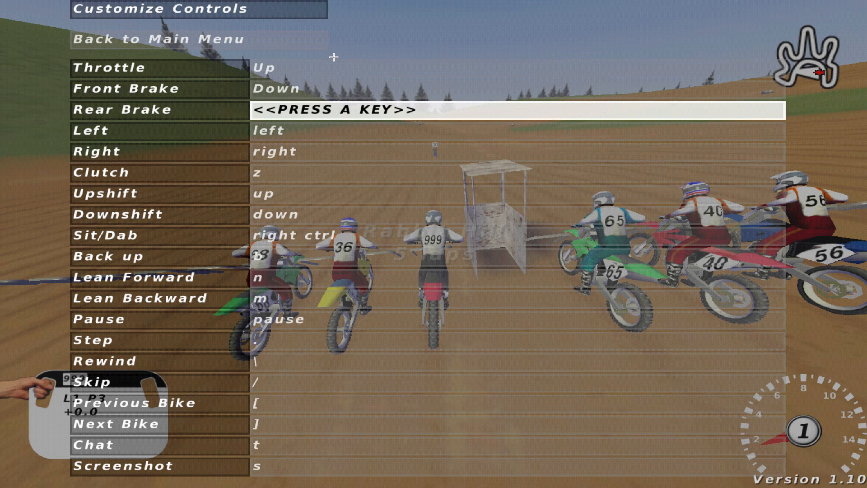
key("Down")
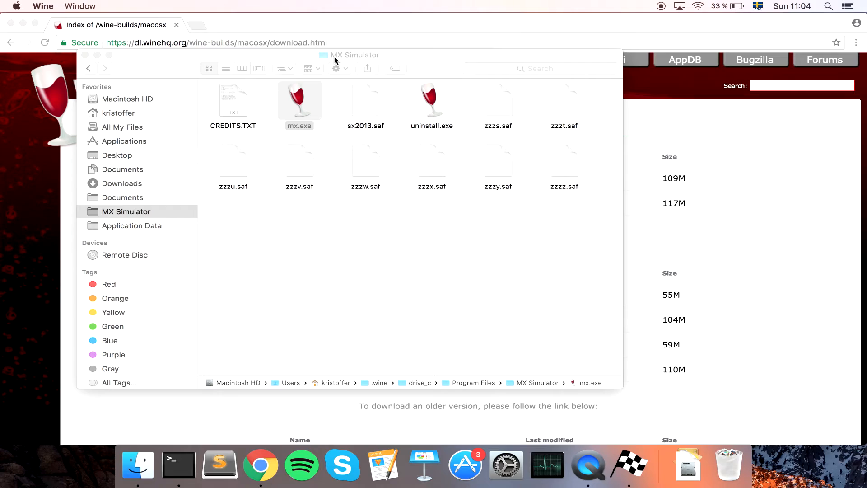
left_click(299, 101)
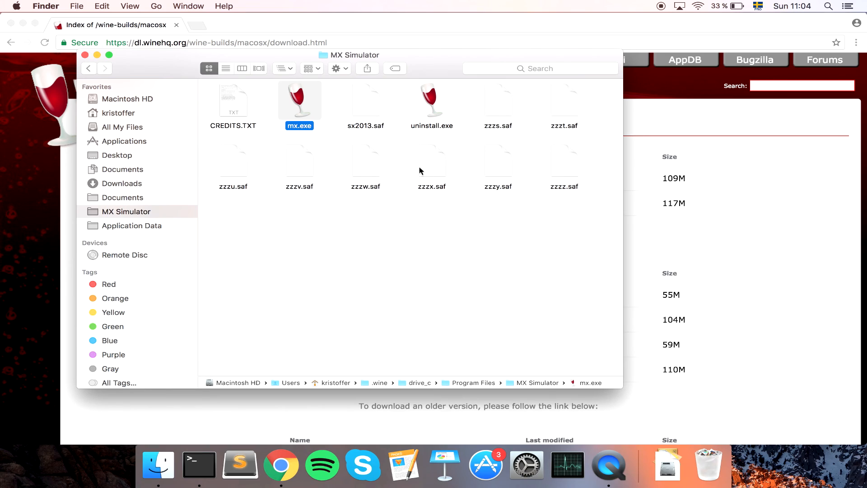
left_click(292, 224)
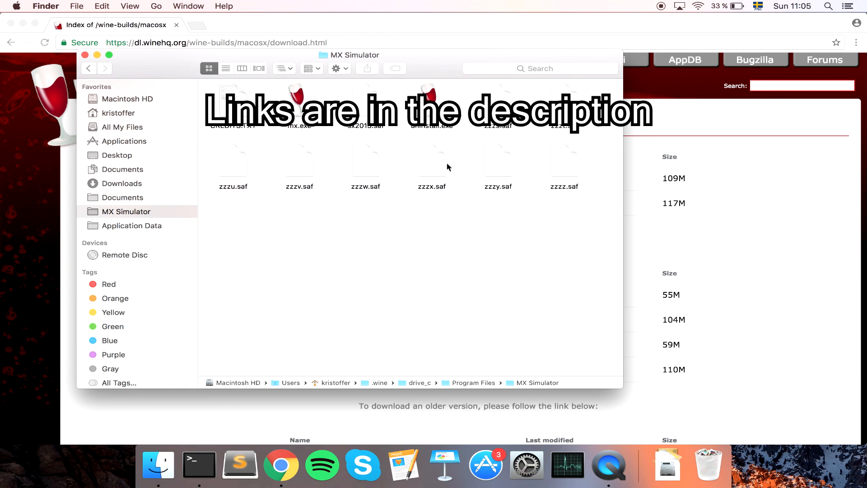
mouse_move(570, 4)
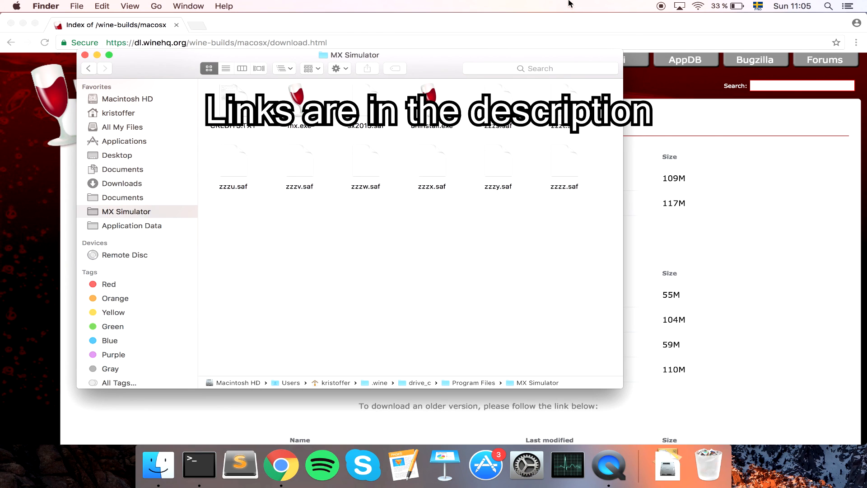
mouse_move(659, 3)
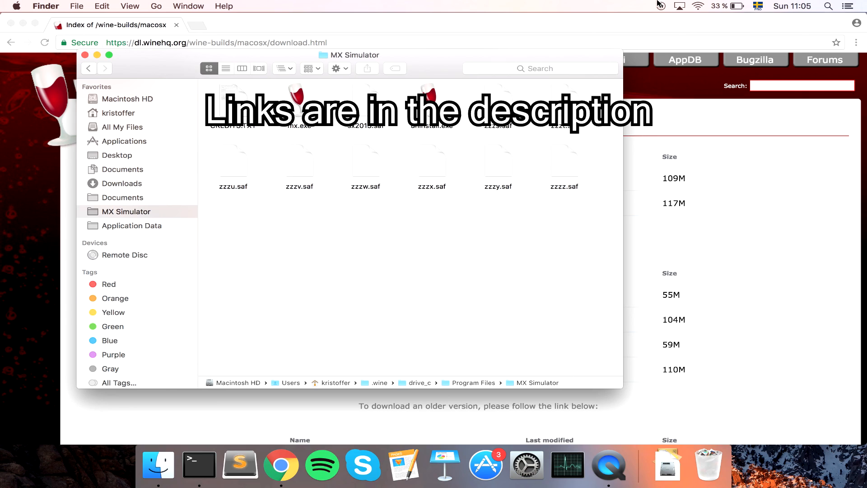